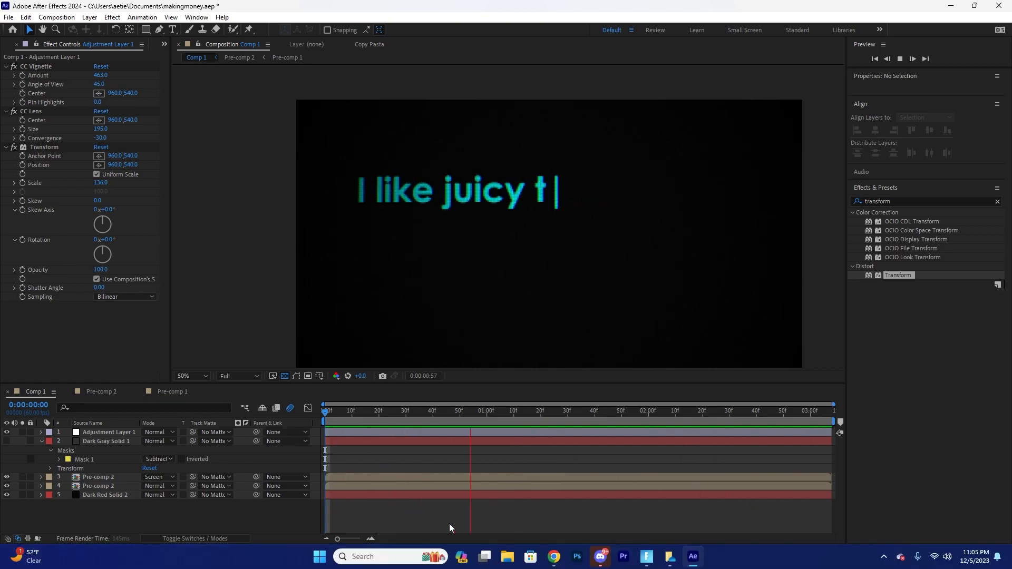
Set up a fresh Comp 1 holding just a Dark Red Solid layer, replacing the CRT demo.
text(oes)
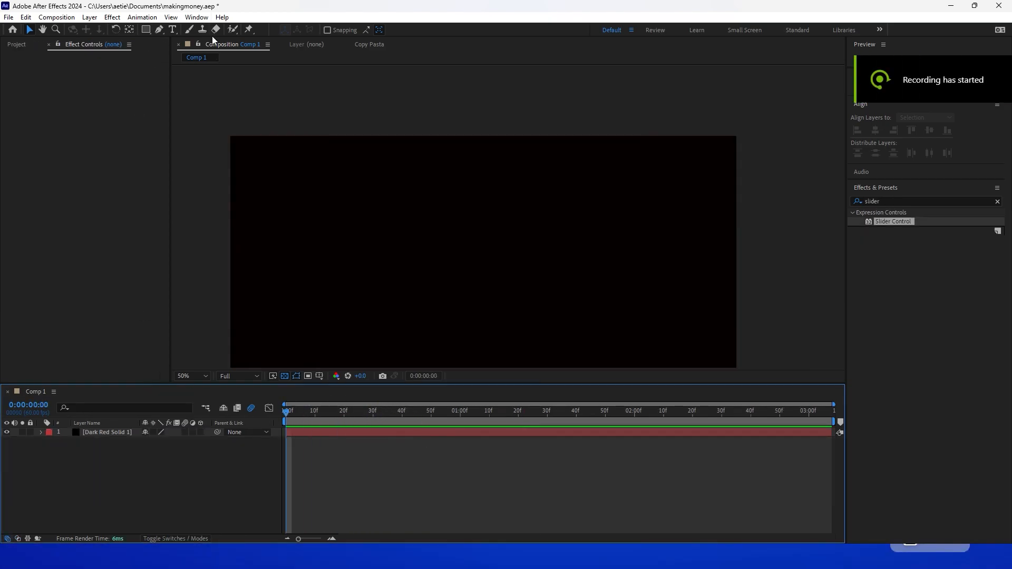
Add a green text layer reading 'I like juicy toes' and expand its properties.
click(339, 231)
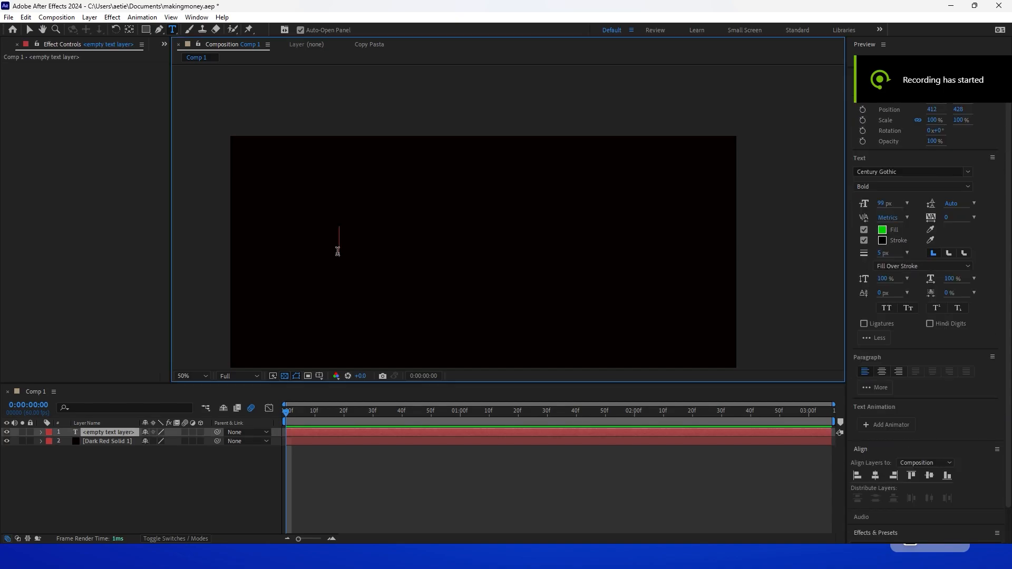
text(I like ju)
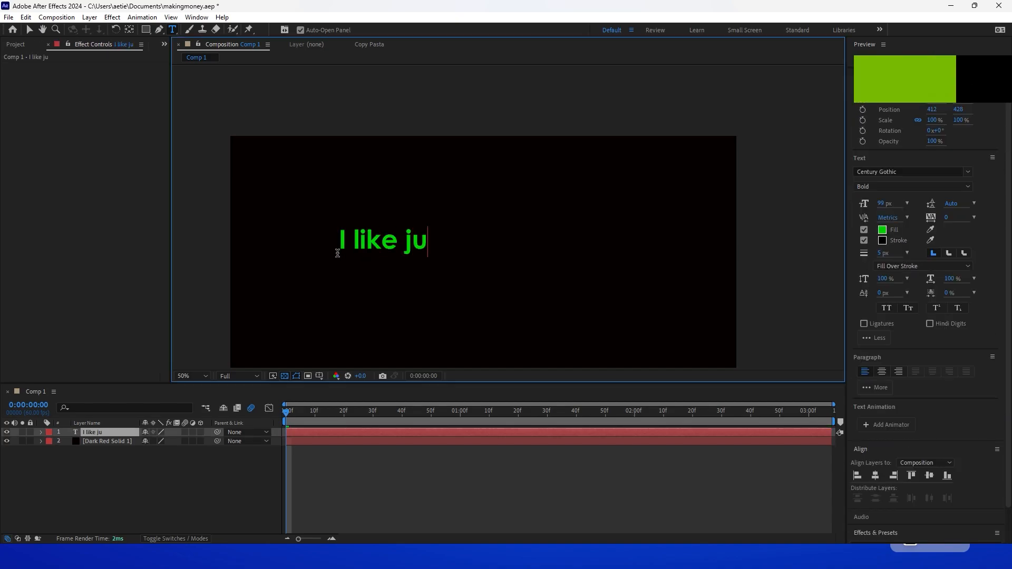
text(icy toes)
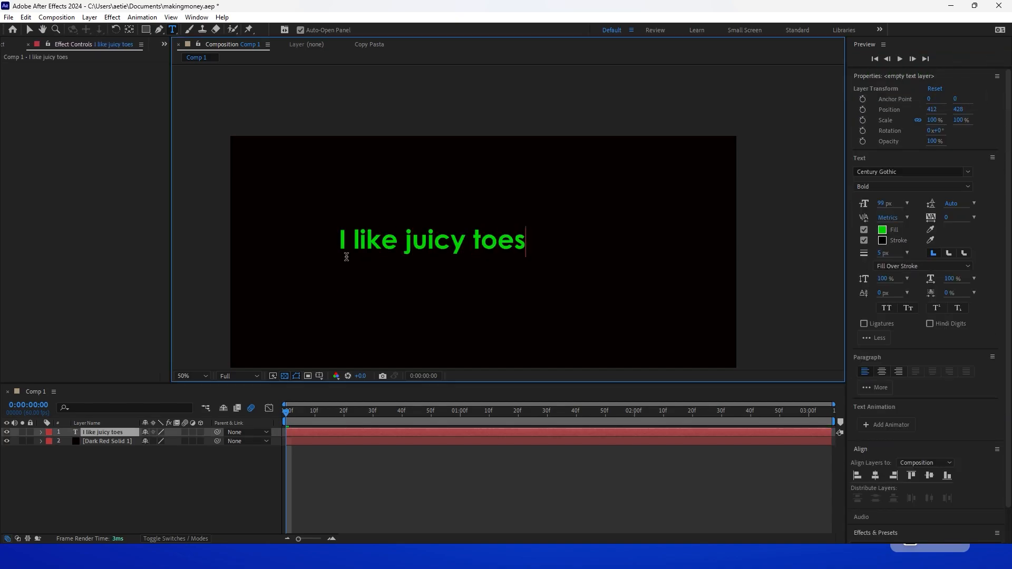
click(41, 432)
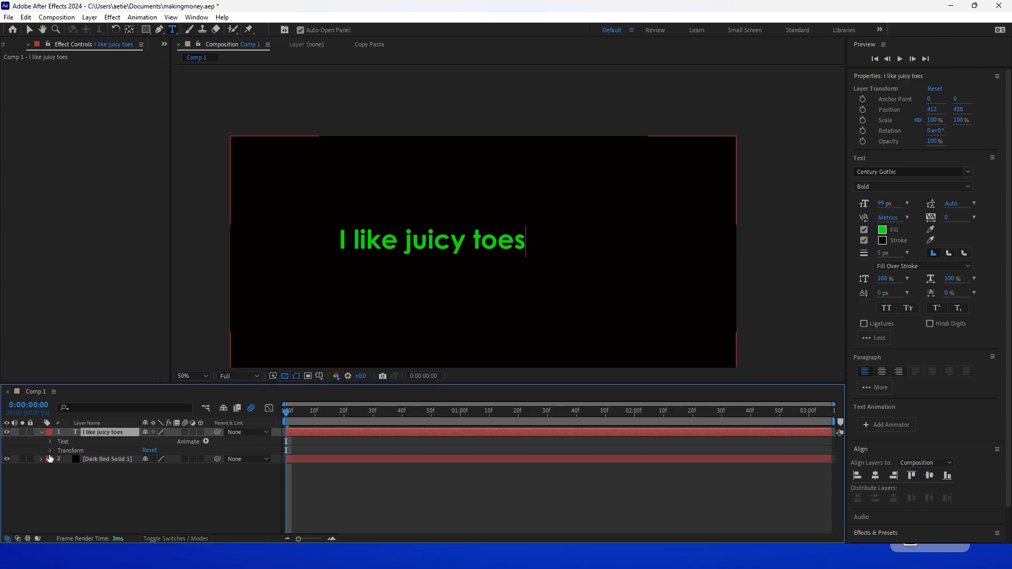
Give Source Text a slice(0, time * multiplier) expression, tuning the typing speed.
click(50, 442)
text(text.sourceText.slice(0,time))
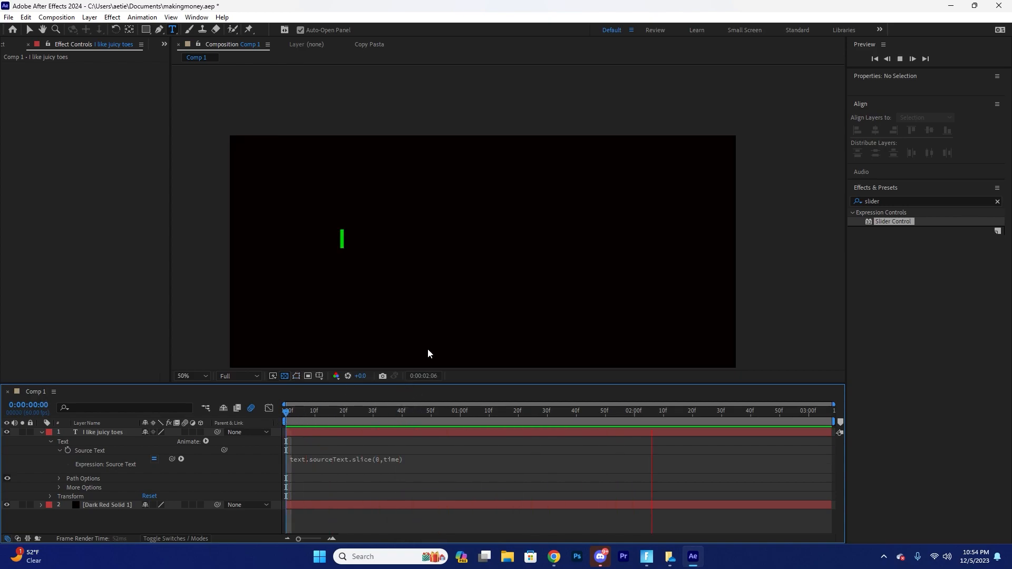
click(288, 410)
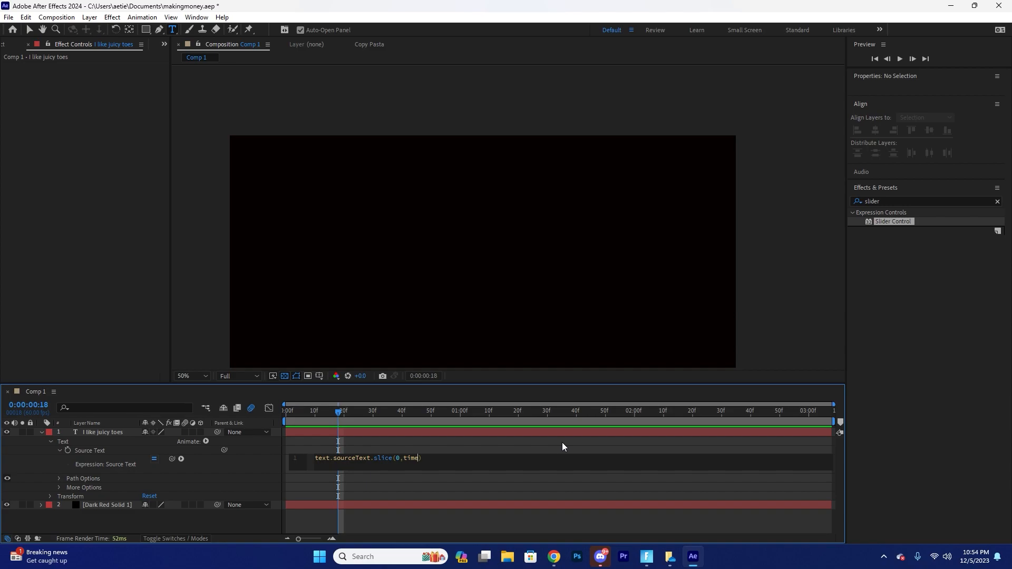
text(* 10)
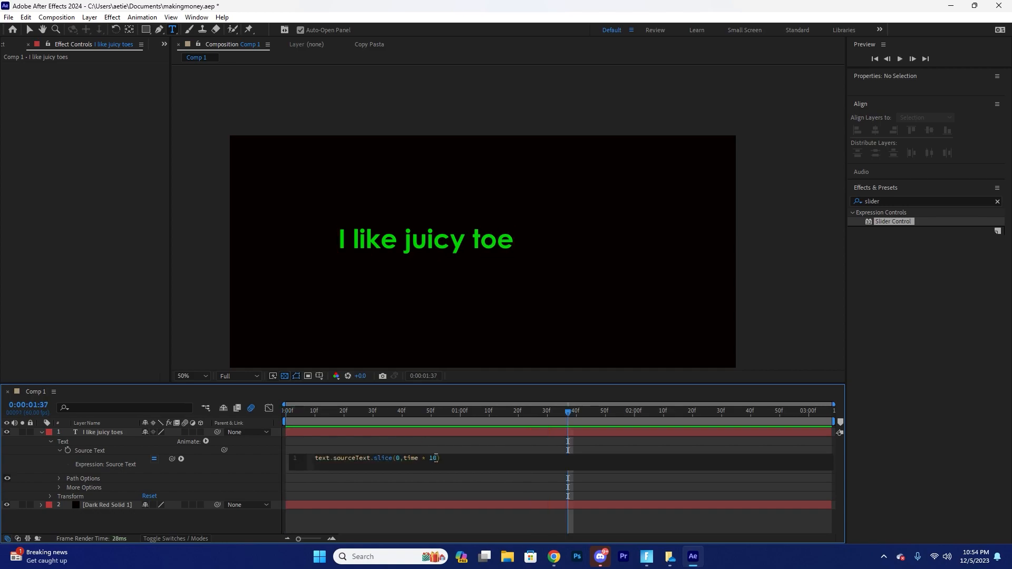
key(Backspace)
text(5)
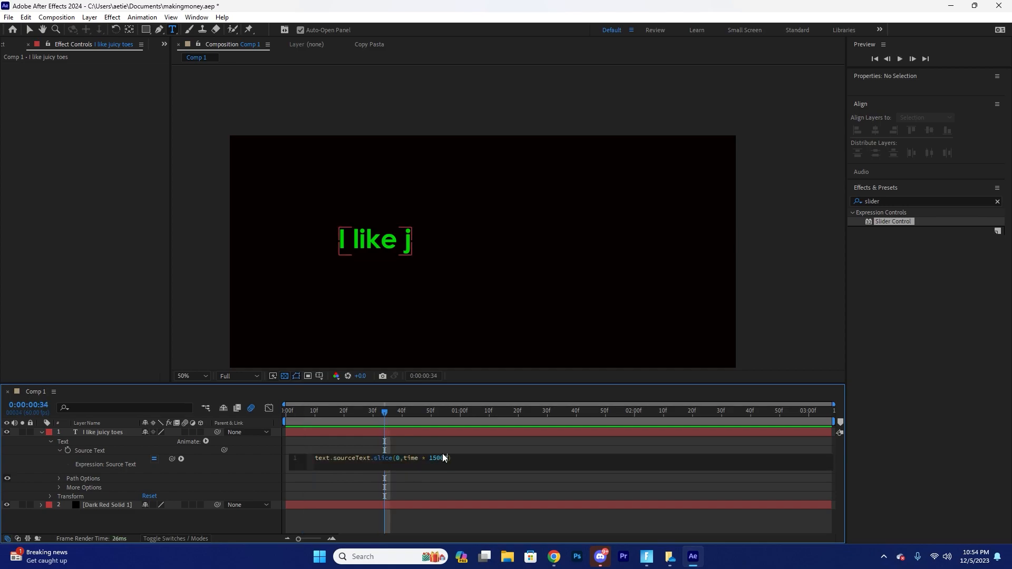
click(513, 410)
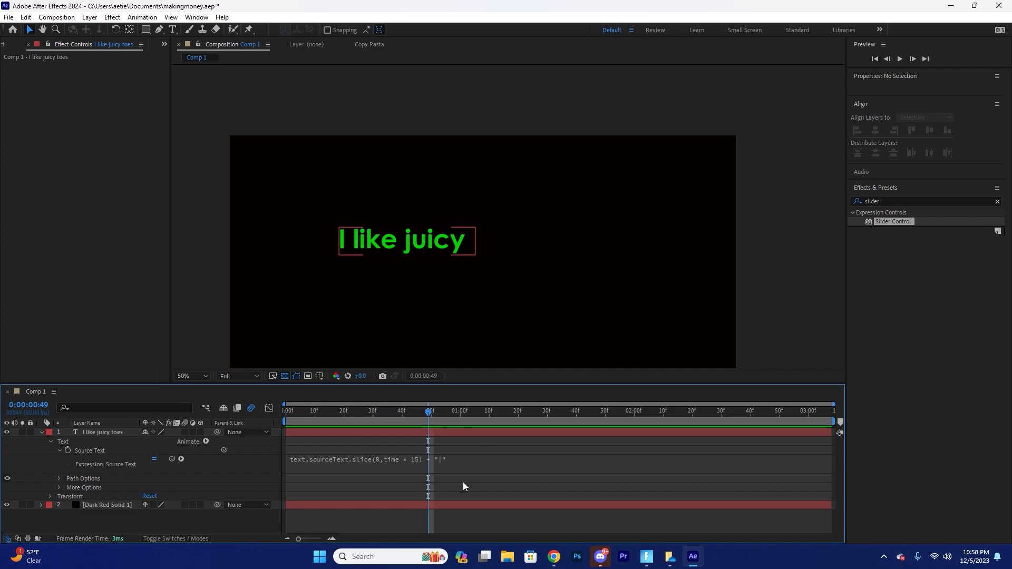
Reopen the Source Text expression to append a '|' caret after the slice.
click(426, 410)
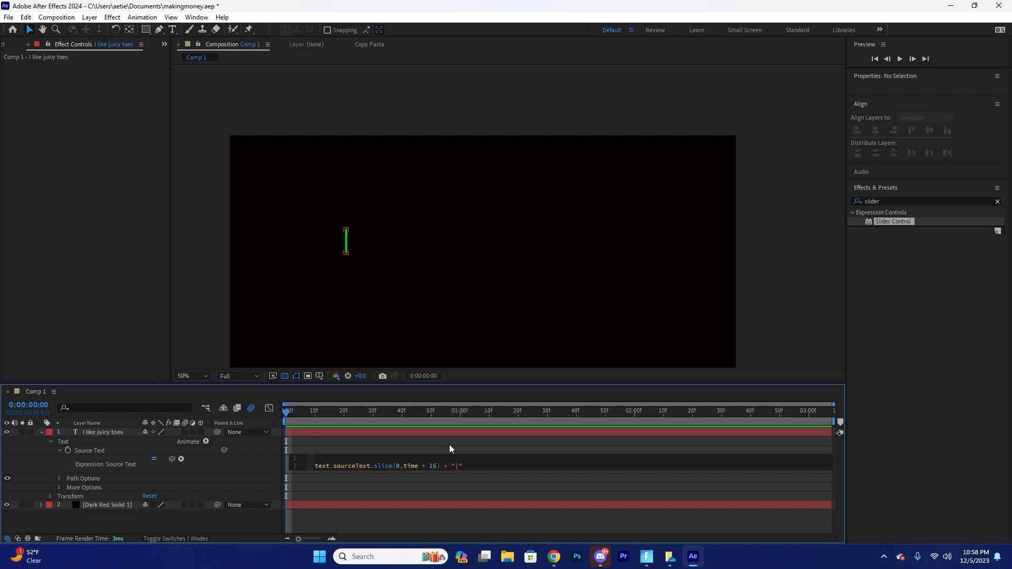
Add let t = Math.floor(time), flag o, and an if/else making o true on even seconds.
text(let t =)
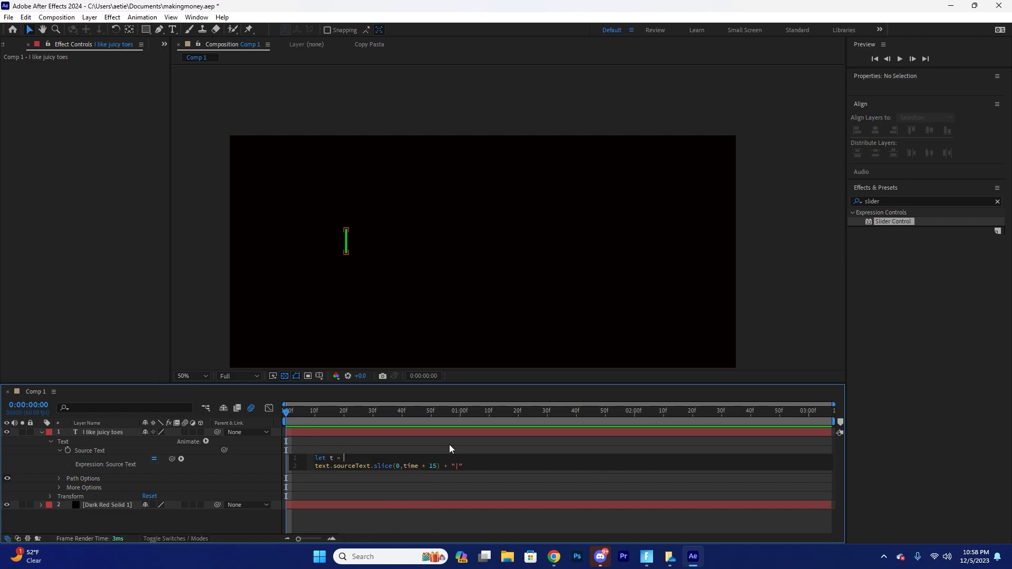
text(Math.)
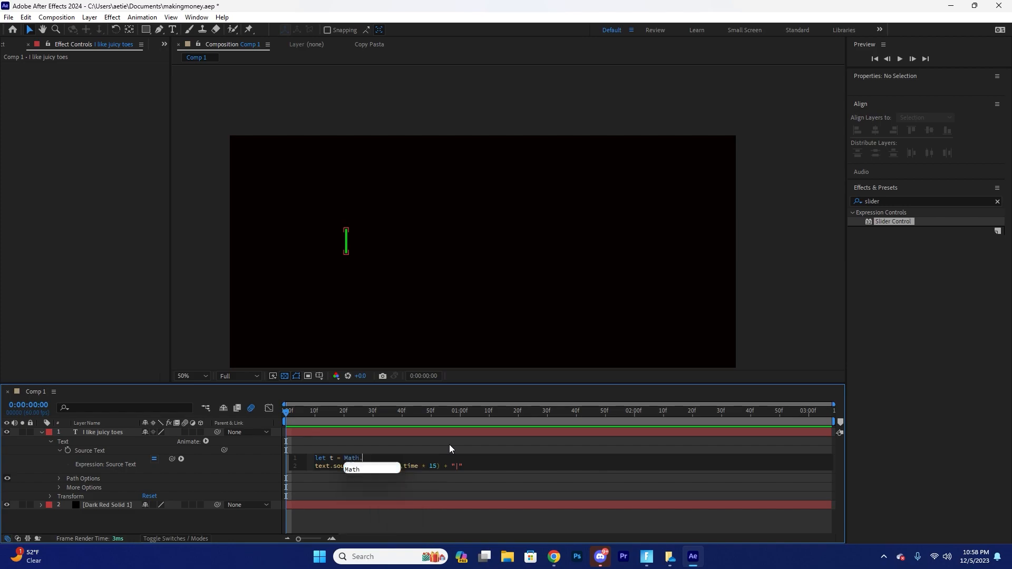
text(floor(time);)
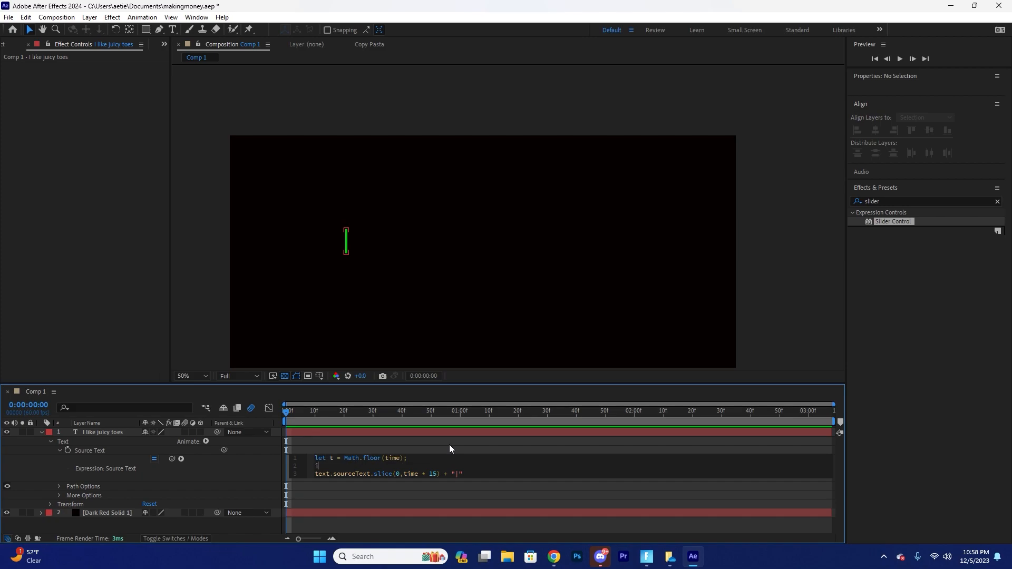
text(if())
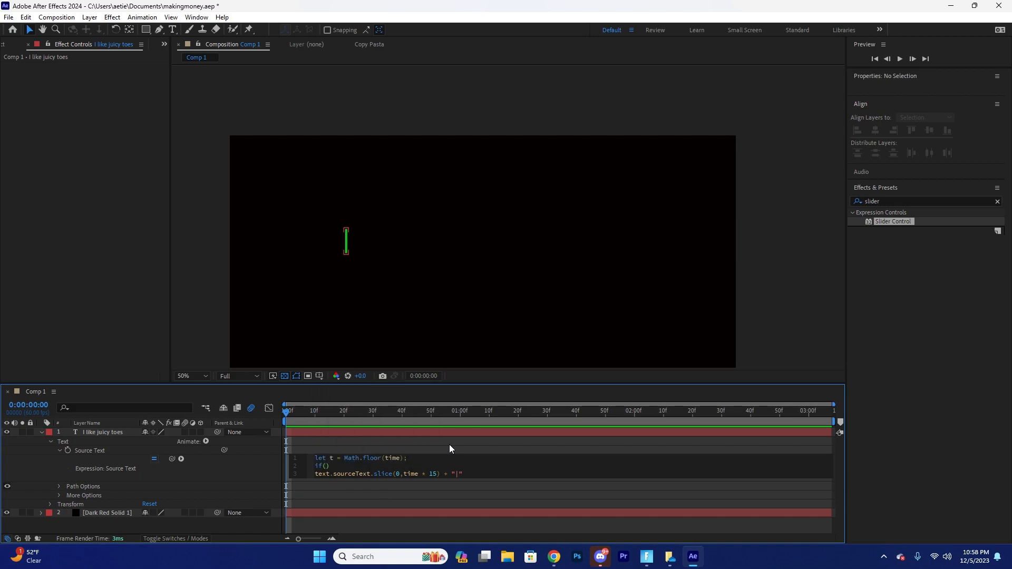
text(t%2 == 0)
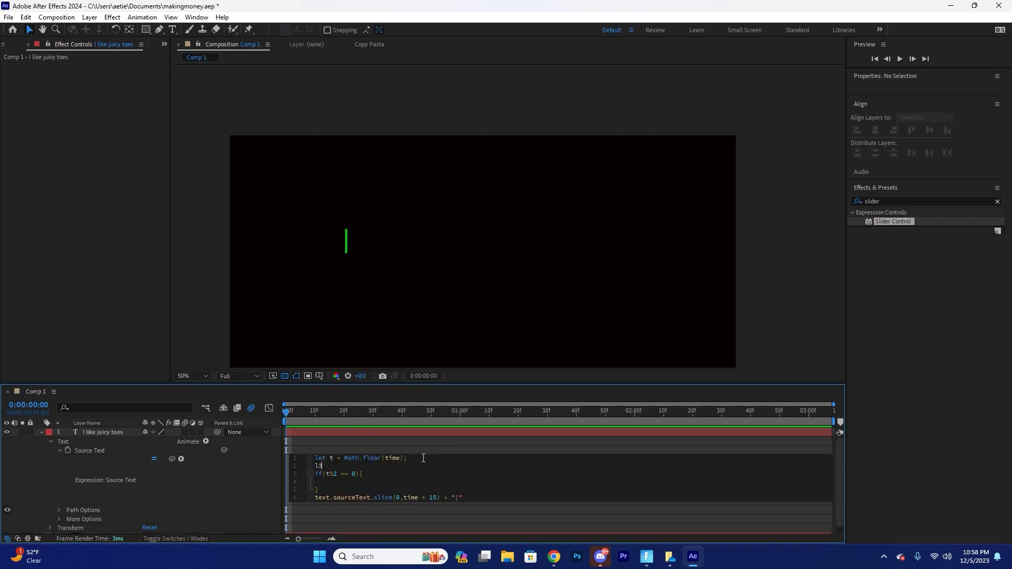
text(let o = false;)
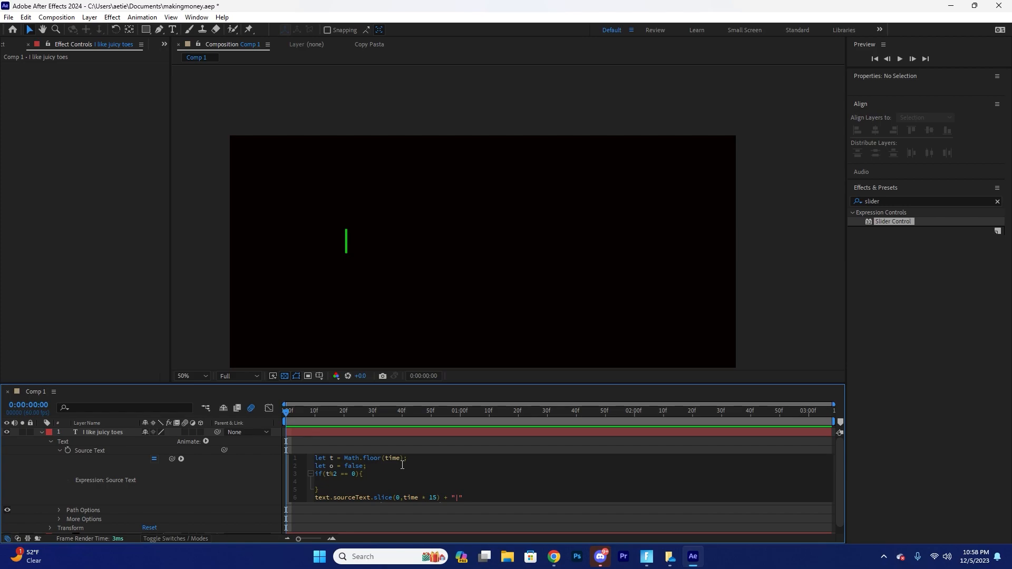
text(o = true;)
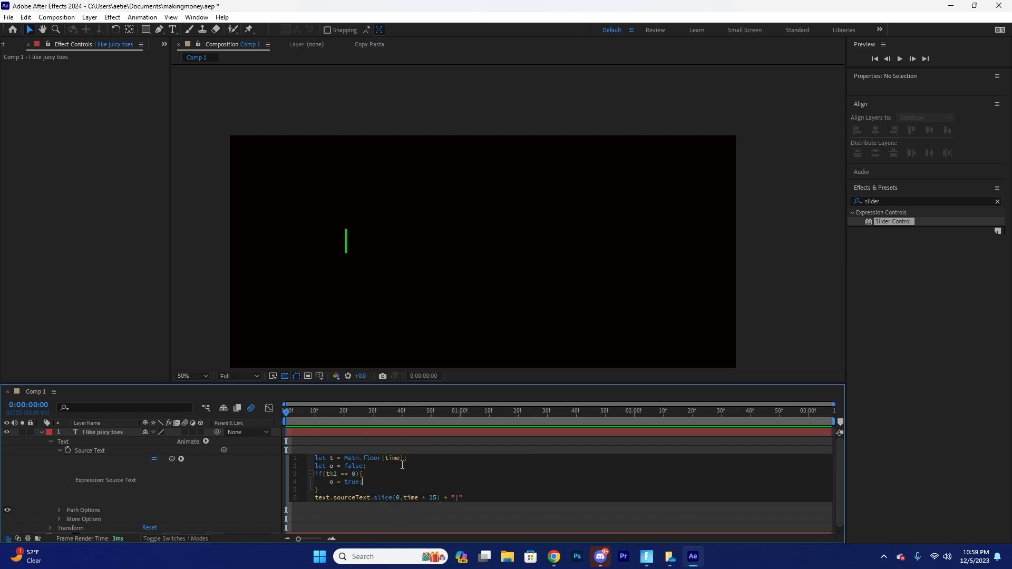
text(else{)
text(o =)
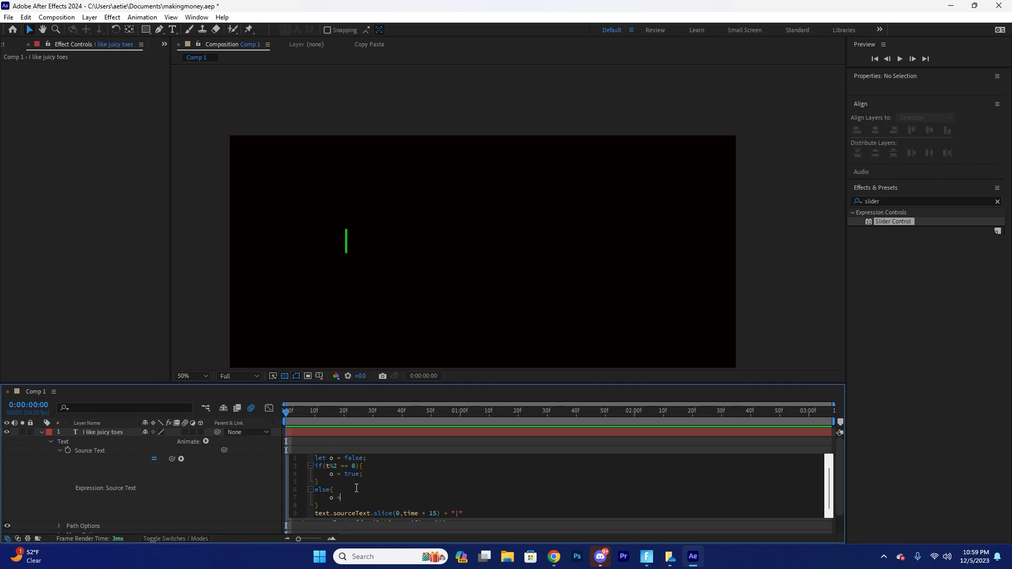
text(false;)
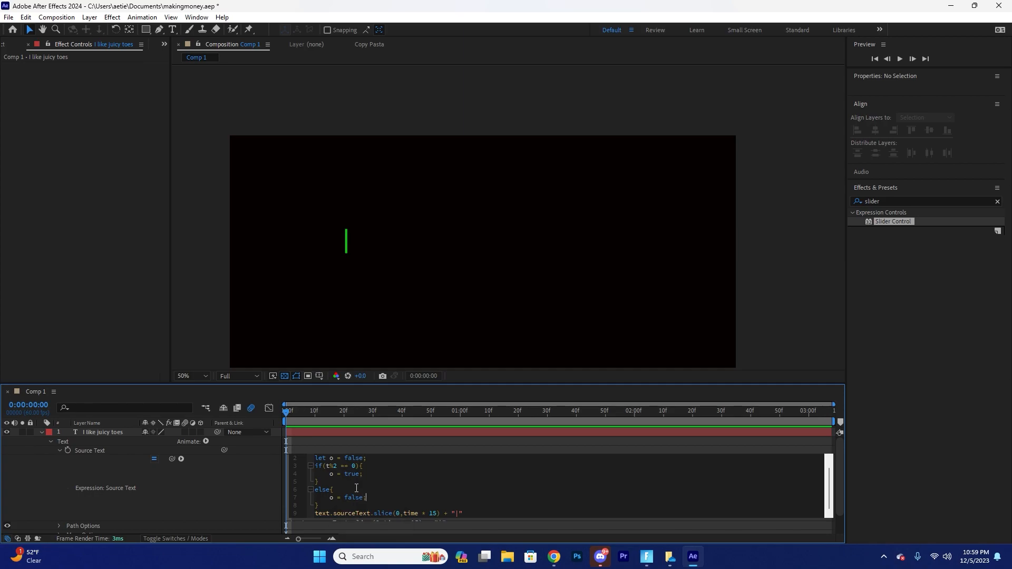
mouse_move(447, 513)
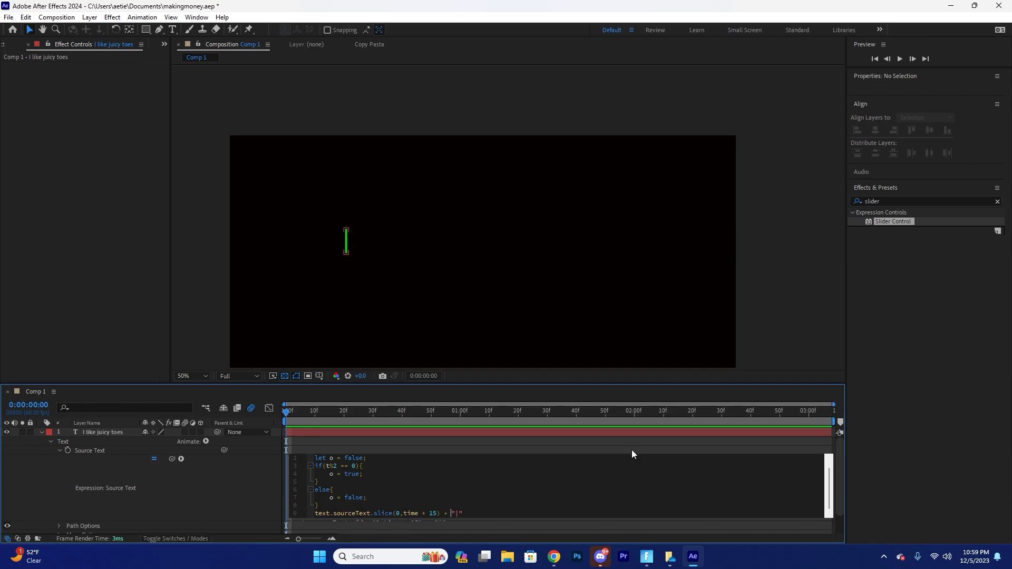
text(()
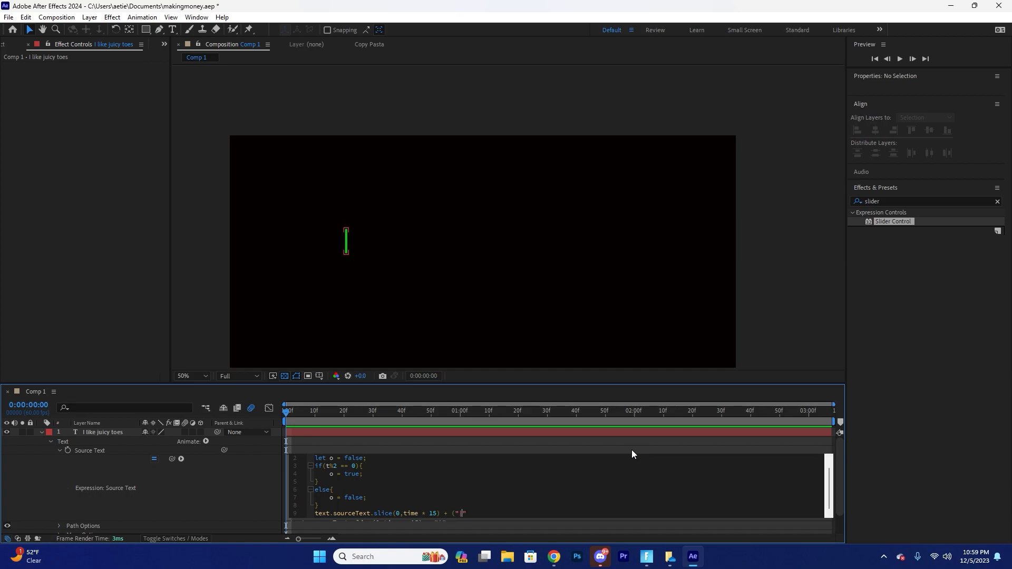
Make the '|' caret conditional on o and scrub the timeline to preview the blink.
text(|)
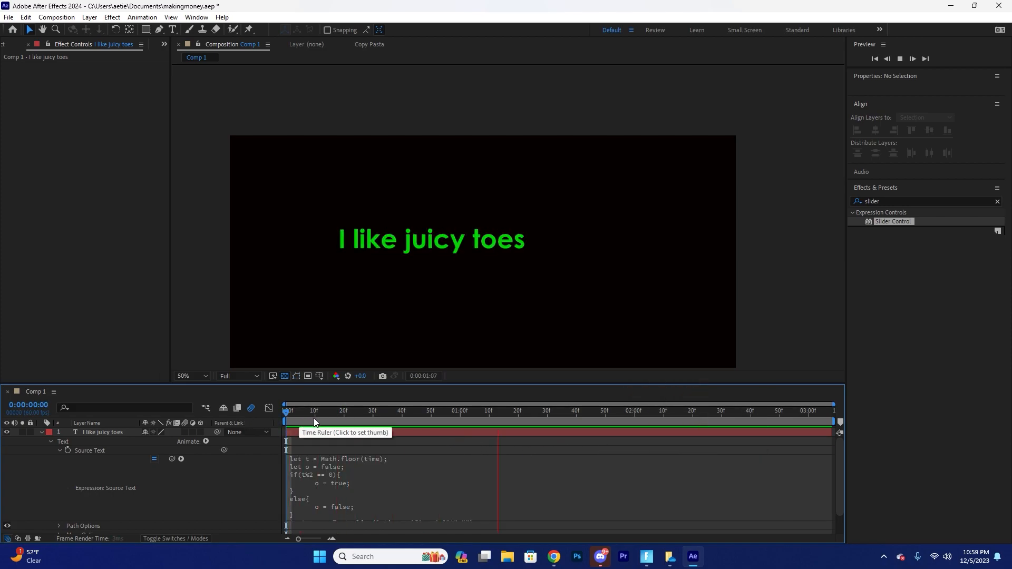
click(722, 411)
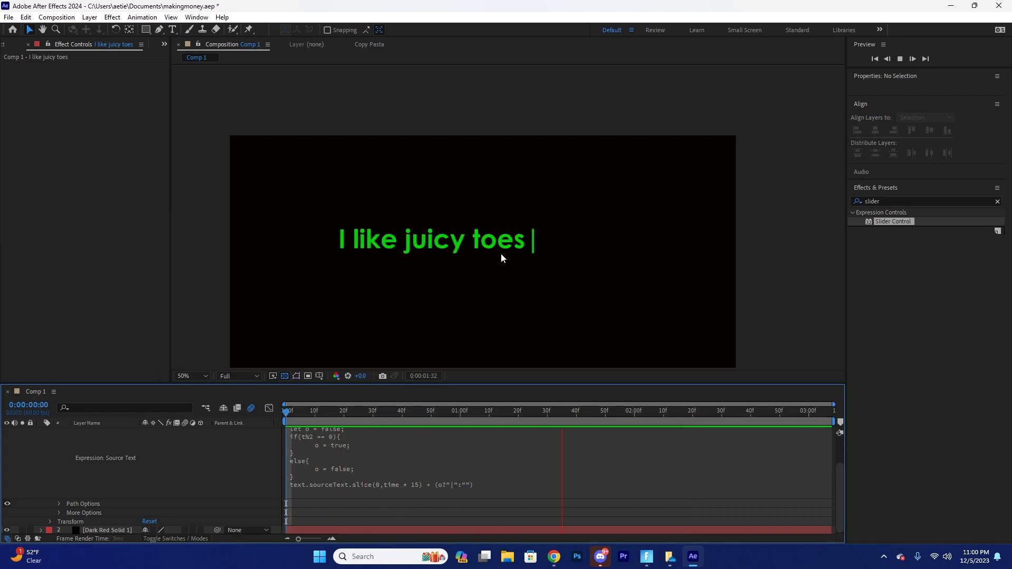
click(813, 410)
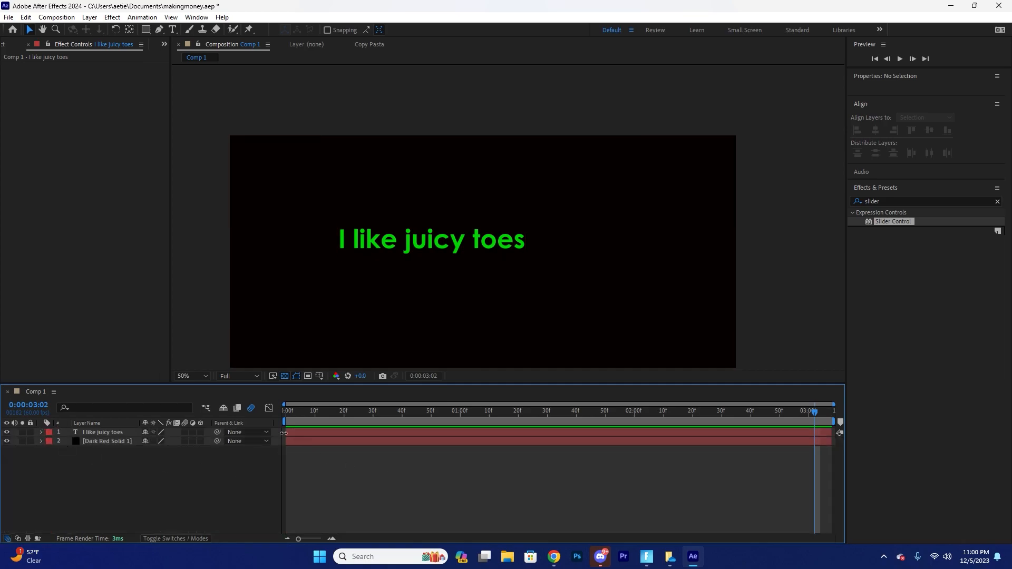
Create a new dark grey solid layer via Layer > New > Solid.
click(89, 17)
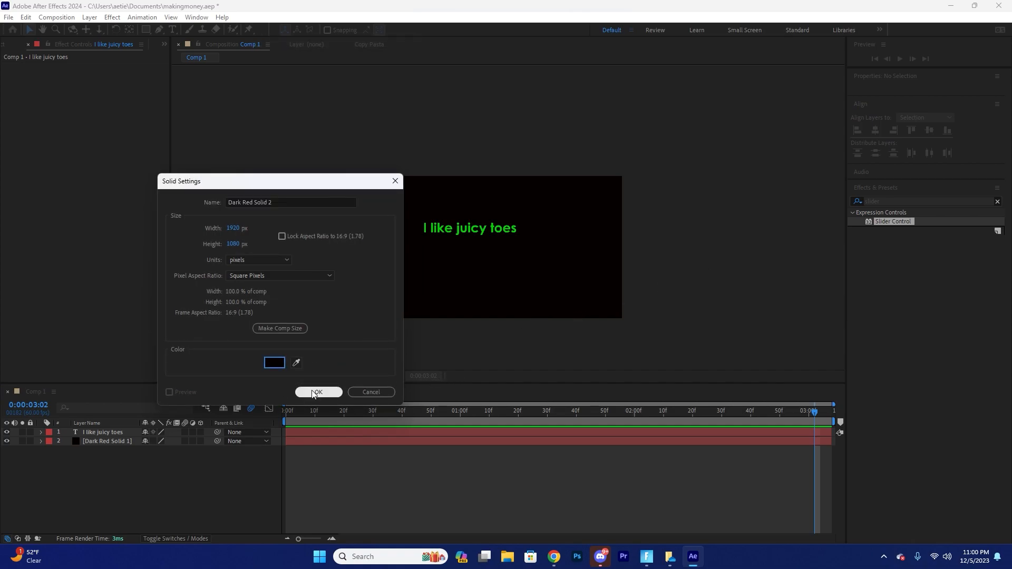
click(274, 362)
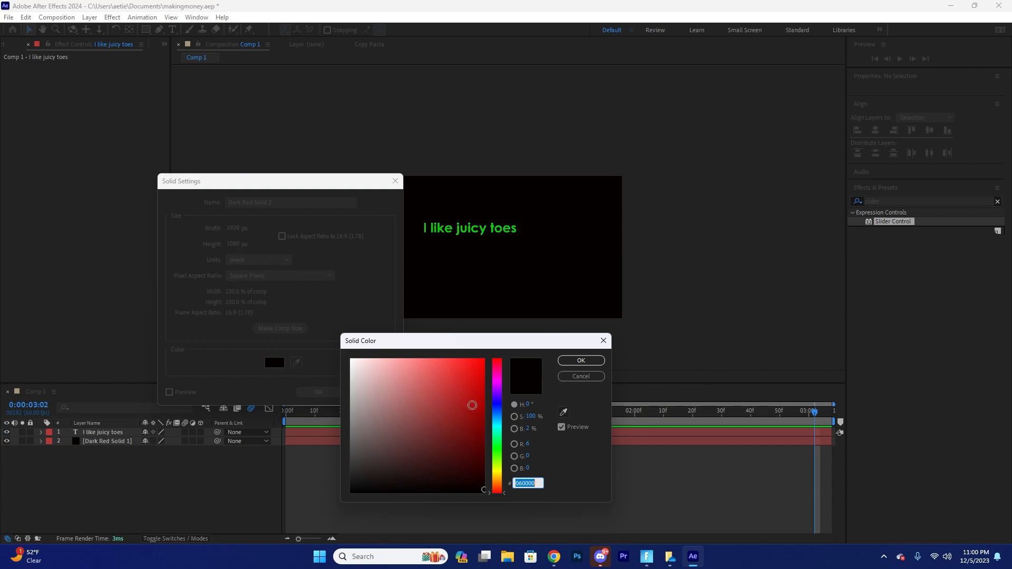
click(580, 360)
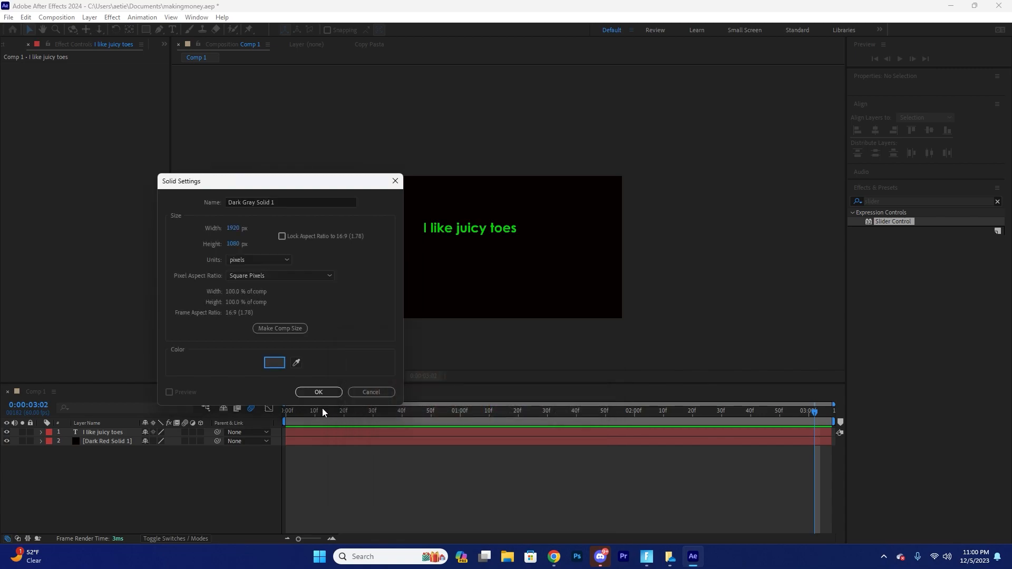
click(318, 391)
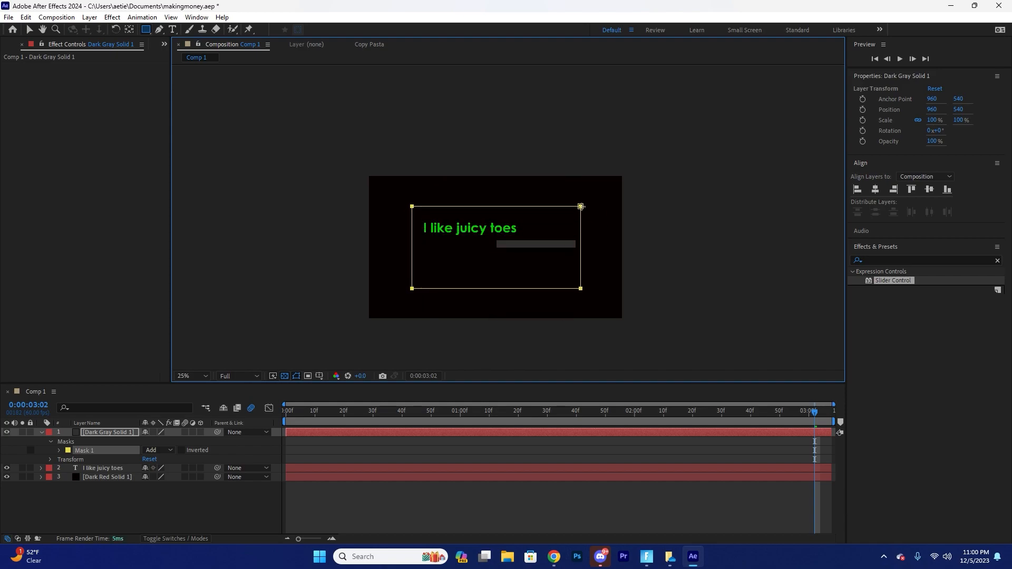
Set the grey solid's rectangle mask mode to Subtract.
click(155, 450)
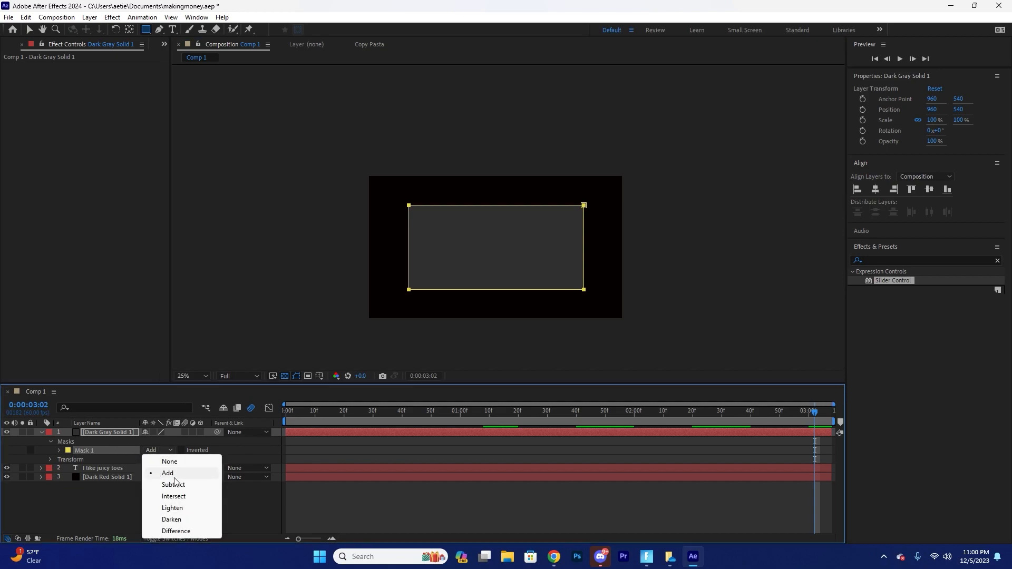
click(173, 485)
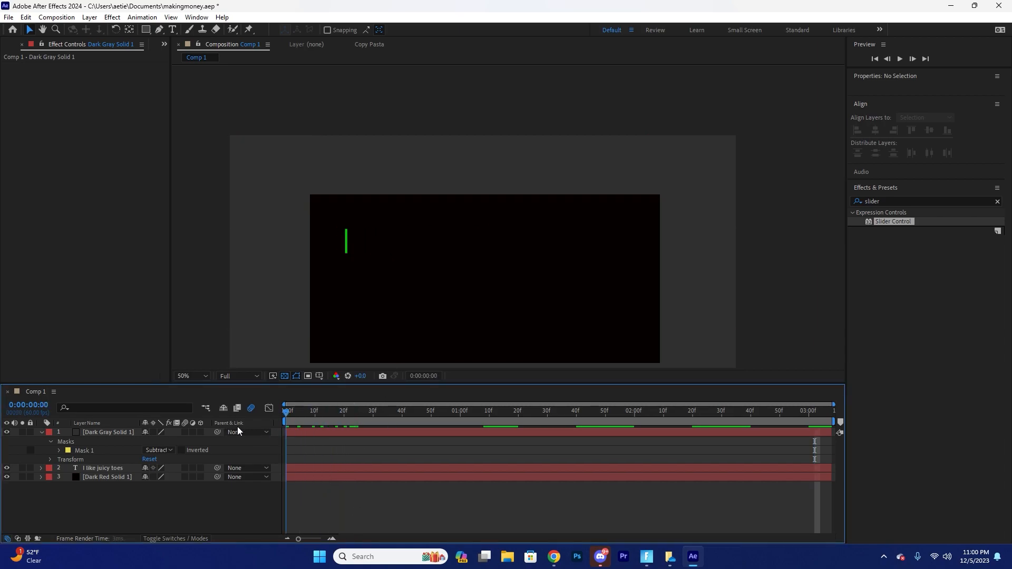
click(355, 411)
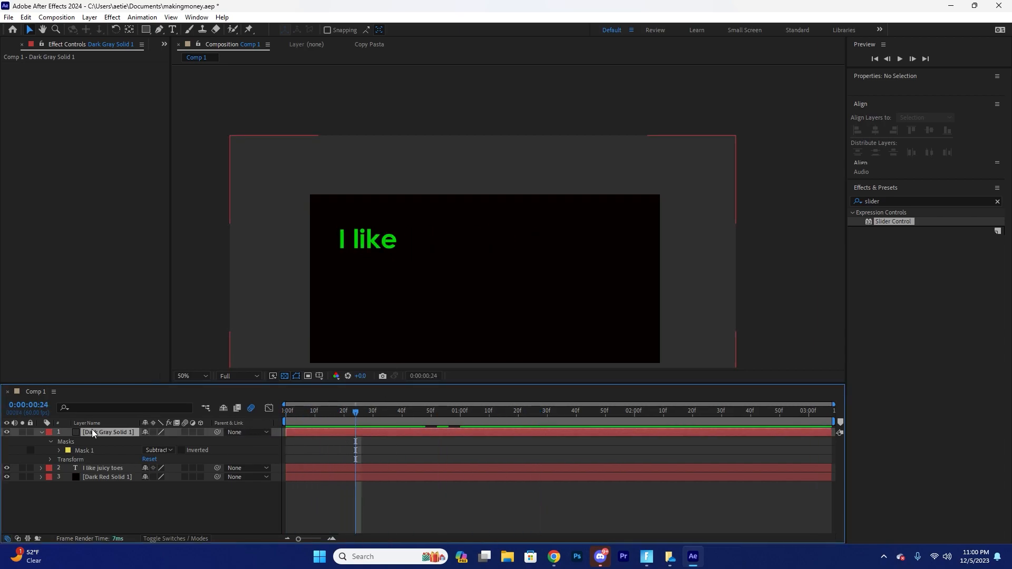
Precompose text and solid into Pre-comp 1 and apply Mosaic with 270 vertical blocks.
click(103, 468)
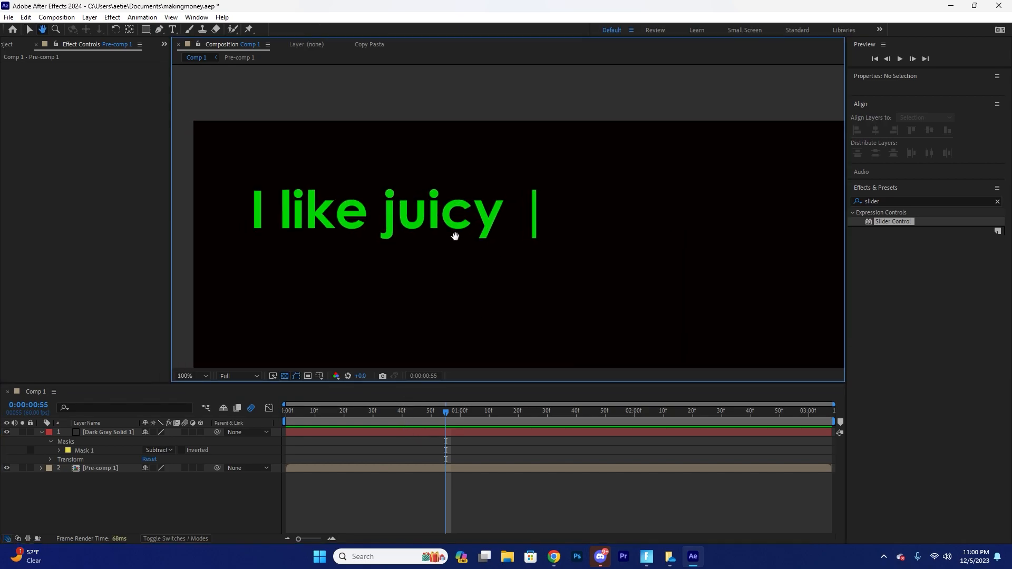
click(100, 468)
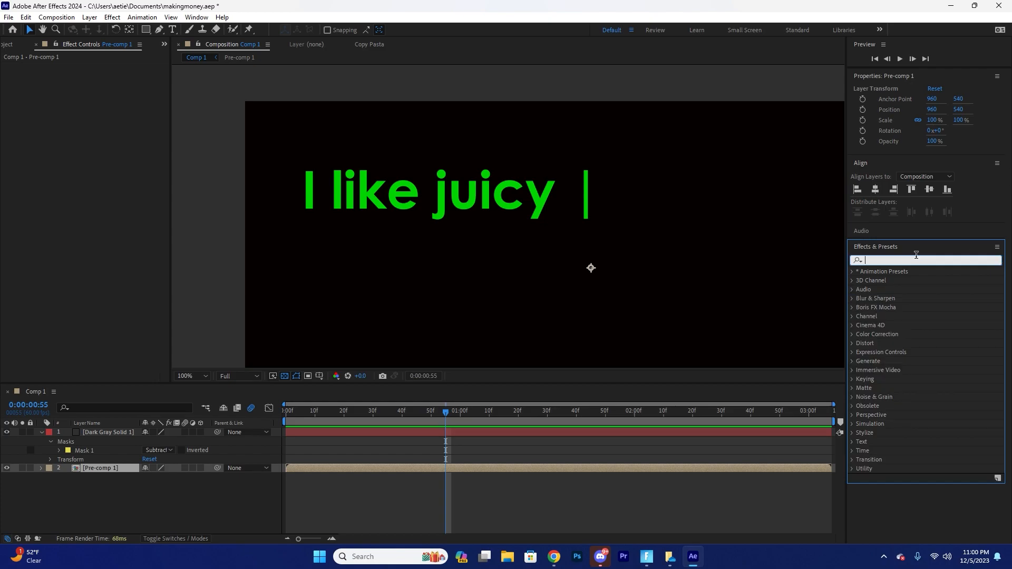
text(mosai)
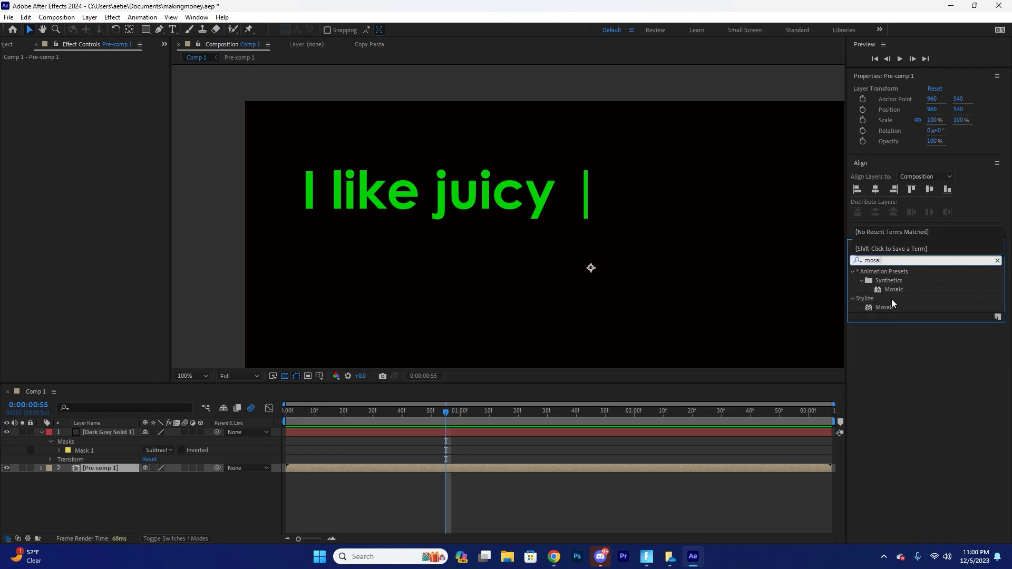
double_click(886, 307)
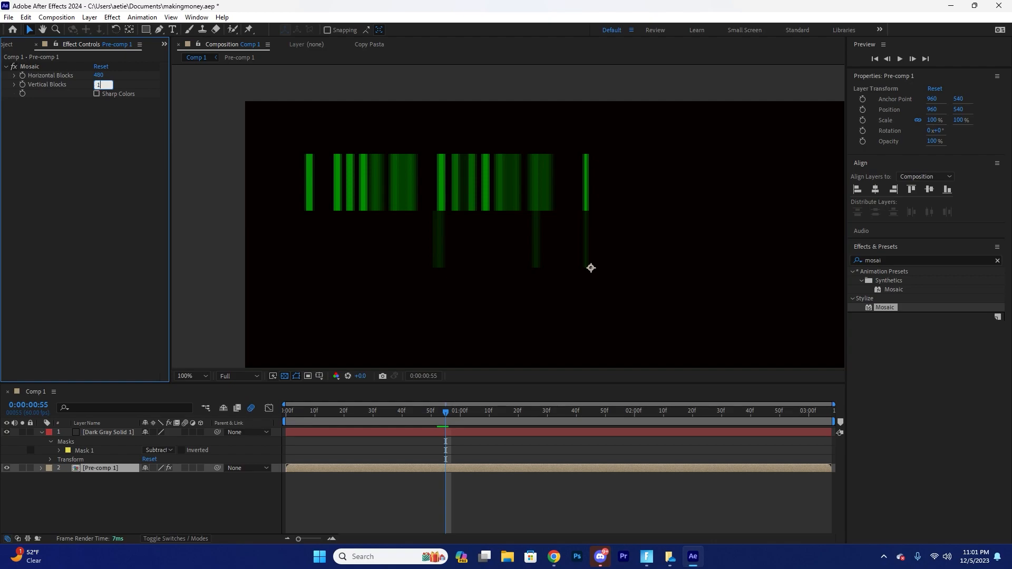
text(270)
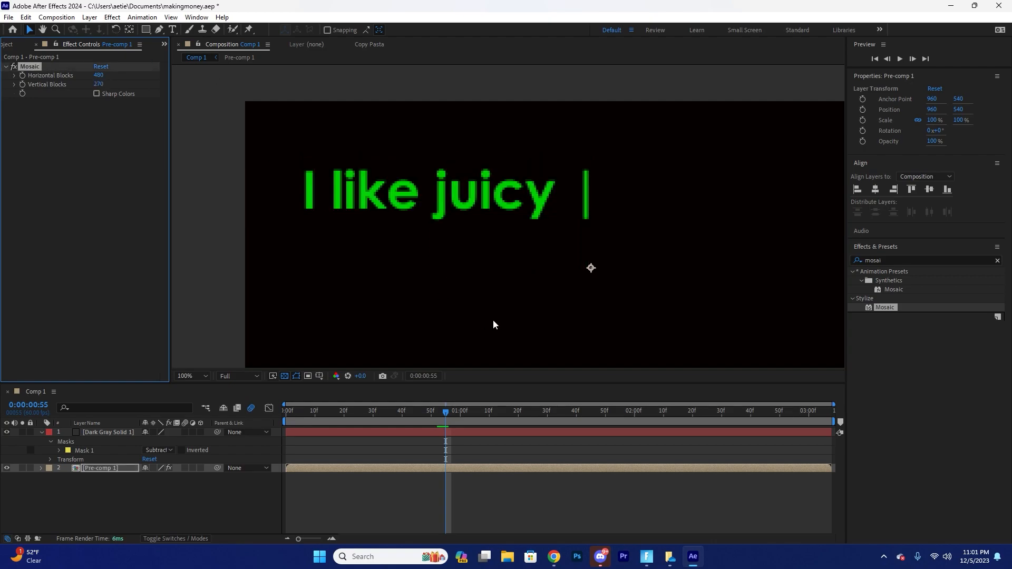
mouse_move(381, 186)
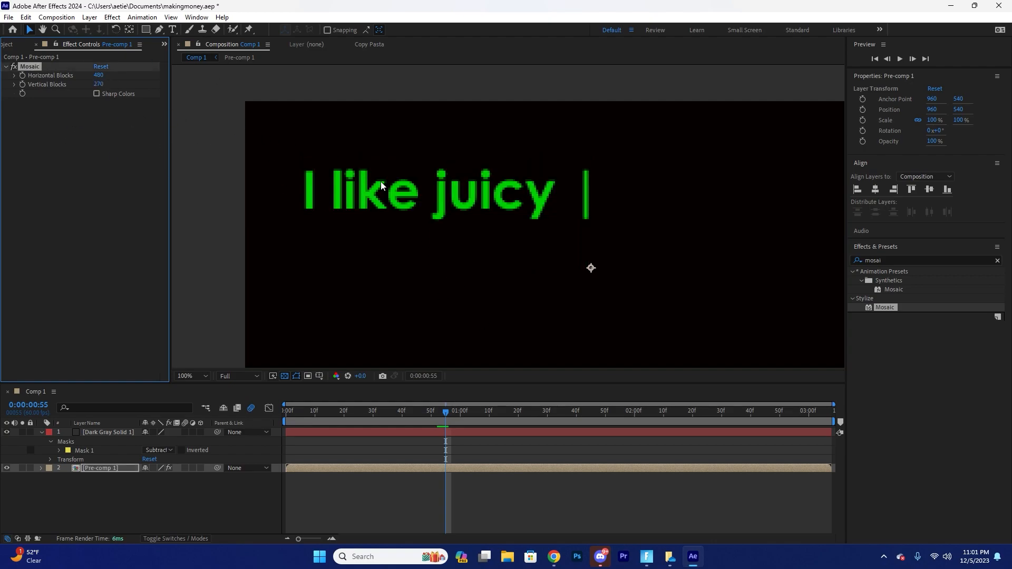
click(187, 376)
text(grid)
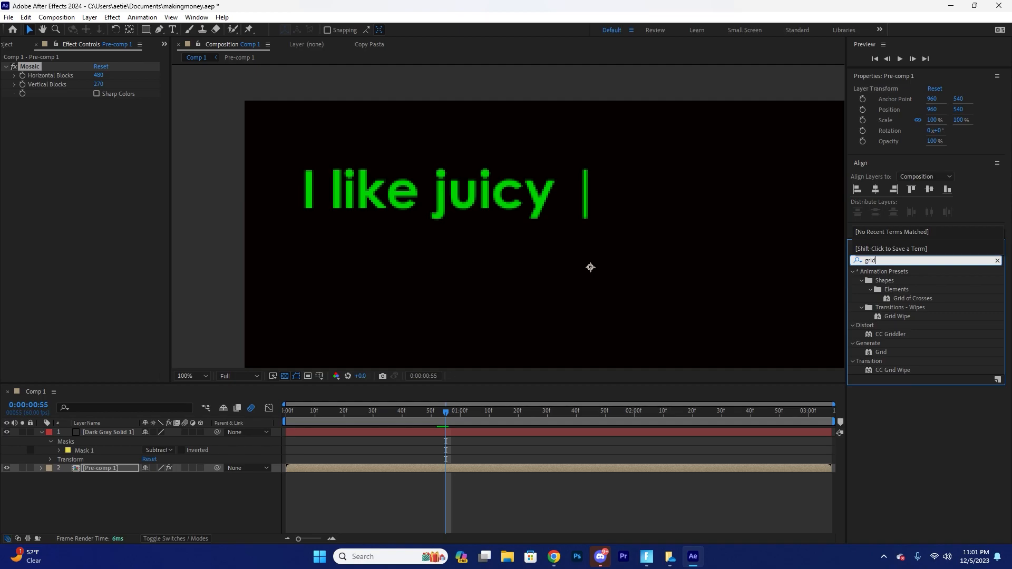
Add a Grid effect: anchor 0,0, corner 4,4, border 1, black, Multiply blending.
double_click(881, 352)
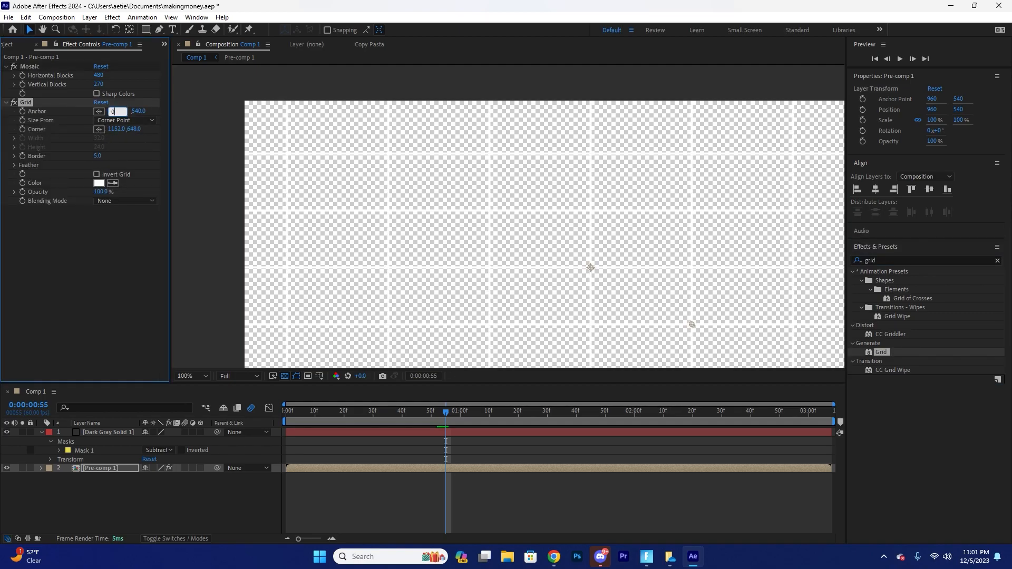
double_click(118, 129)
text(4)
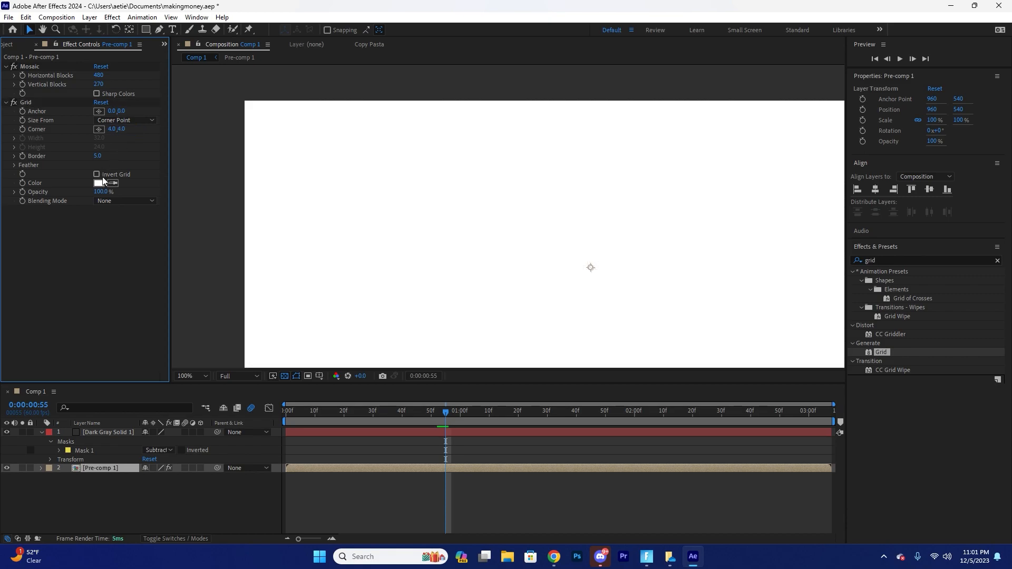
click(97, 155)
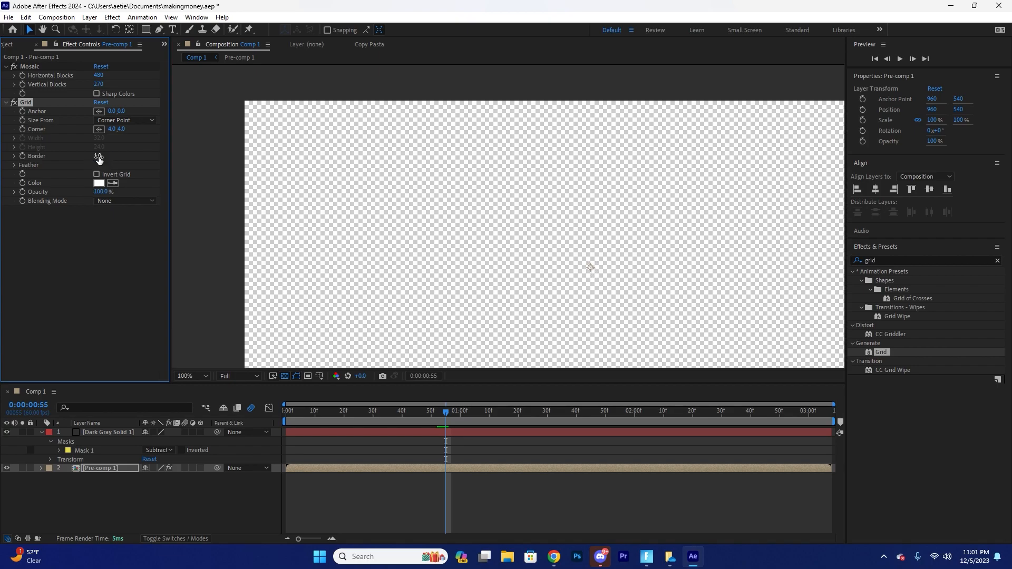
click(98, 183)
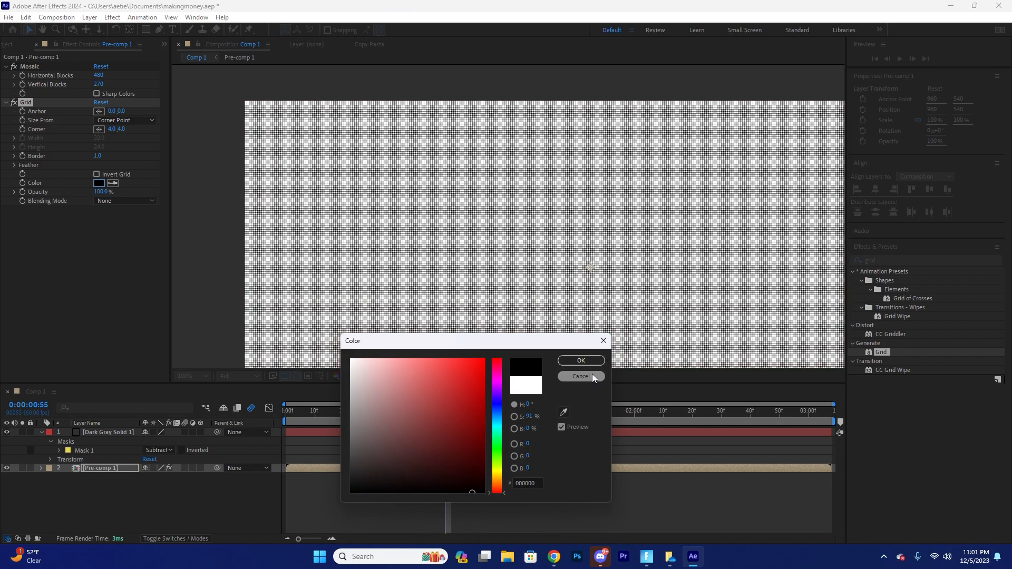
click(580, 360)
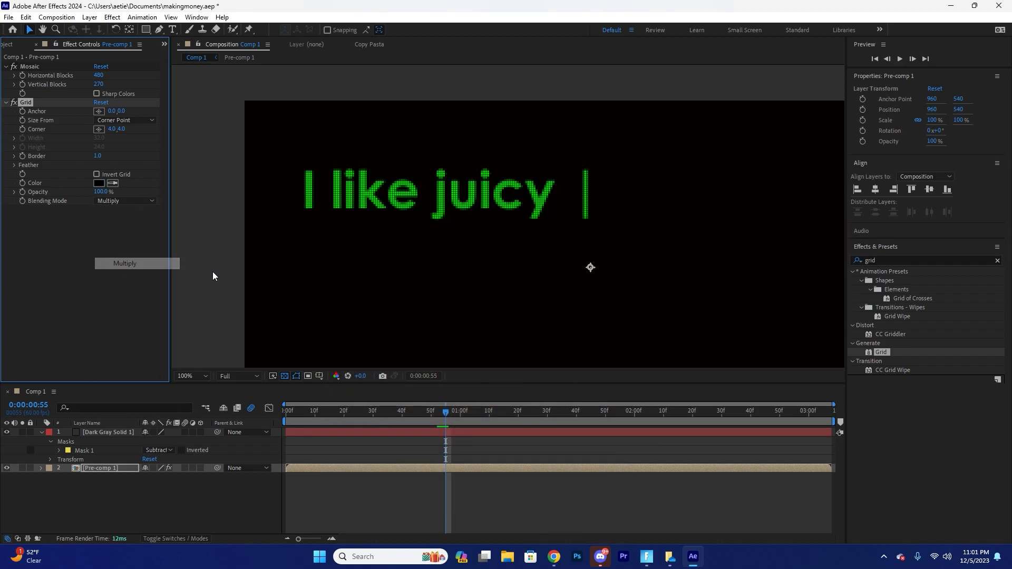
click(191, 376)
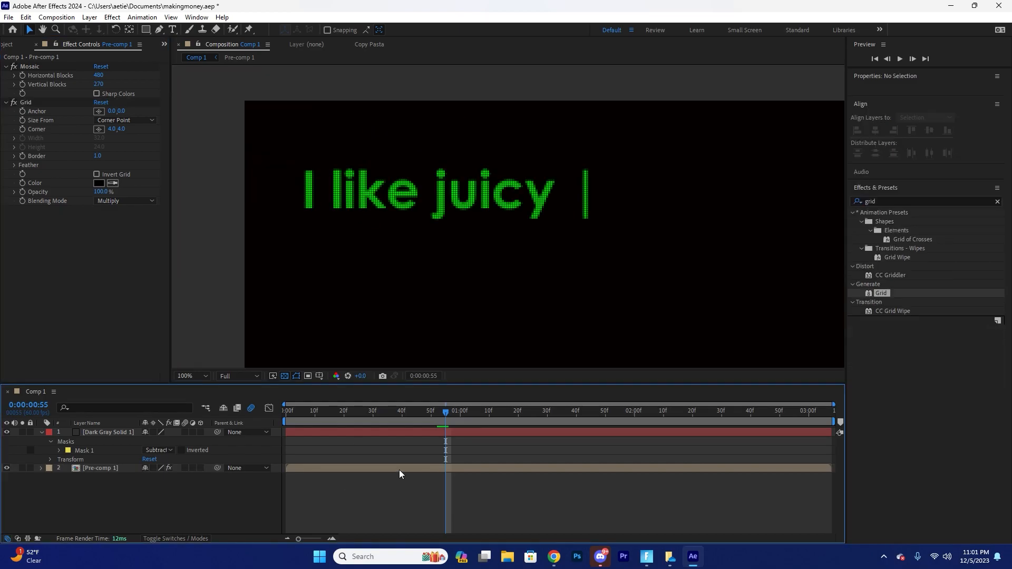
click(100, 468)
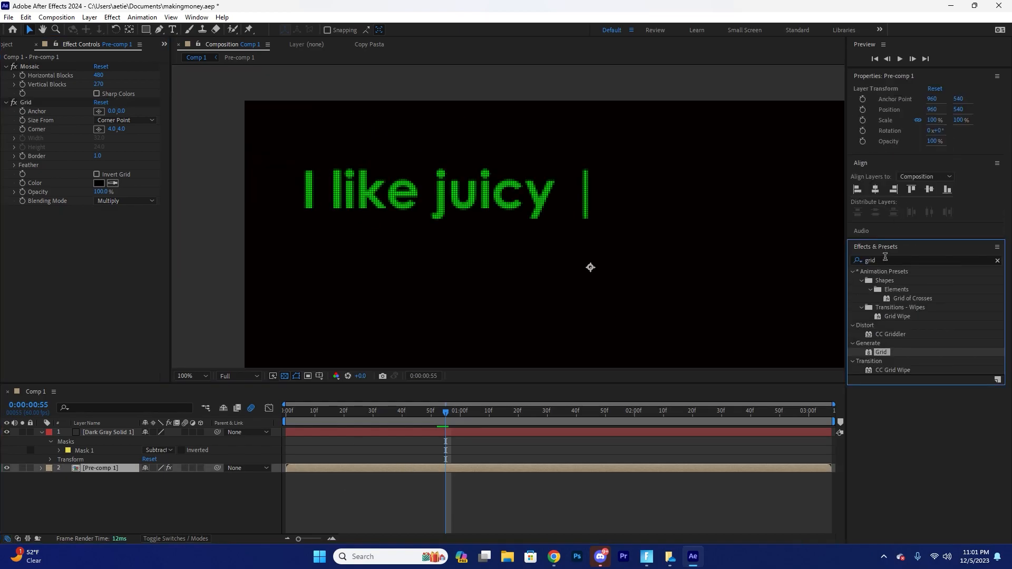
Apply Channel Mixer to a Pre-comp 1 copy among three duplicated layers.
text(channel)
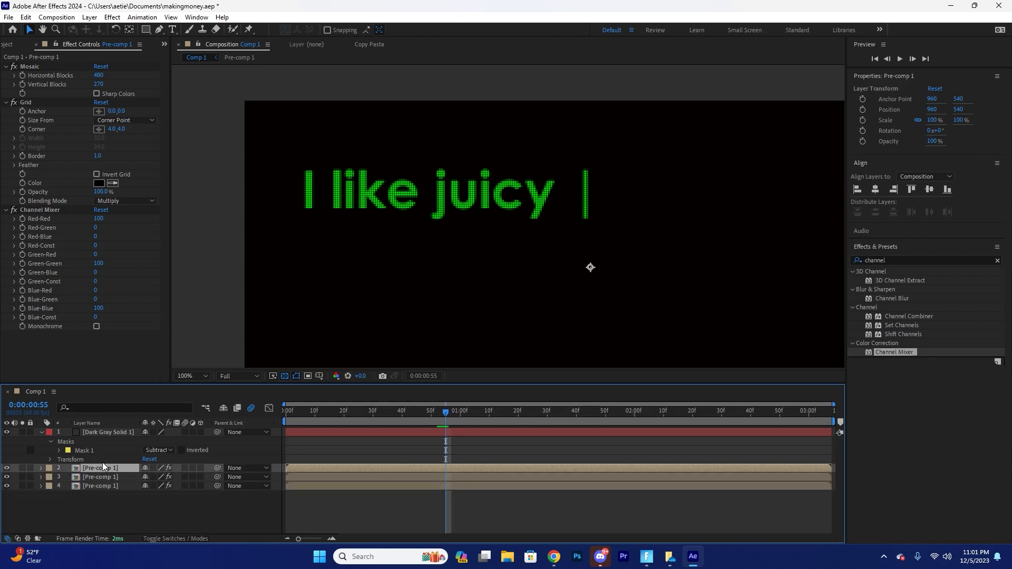
mouse_move(115, 232)
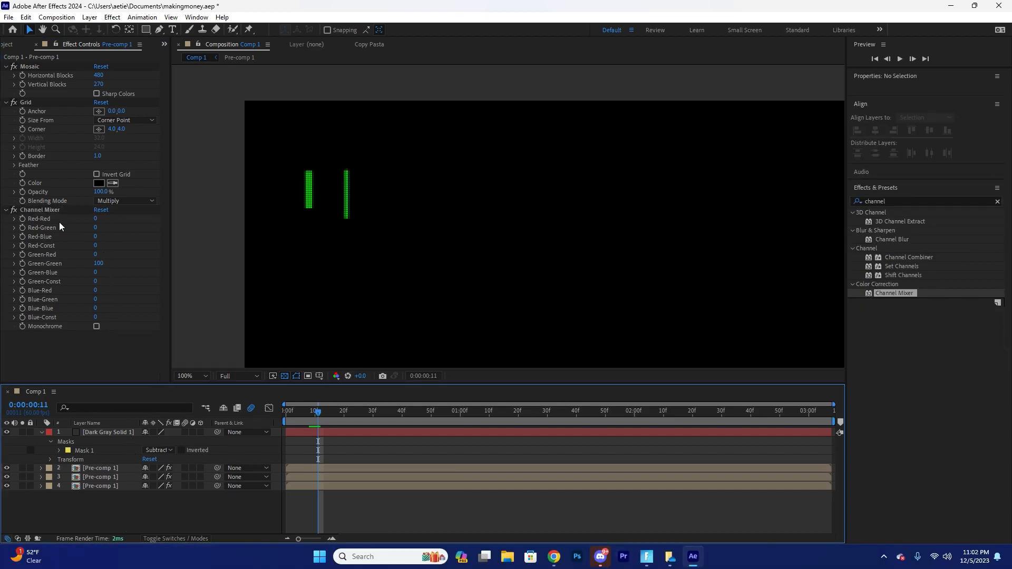
click(101, 477)
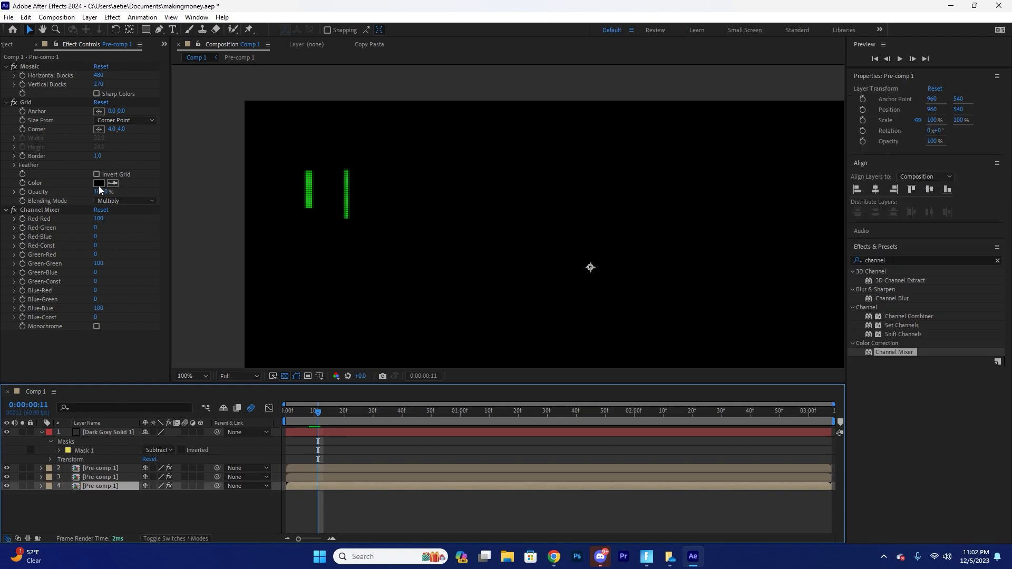
double_click(98, 264)
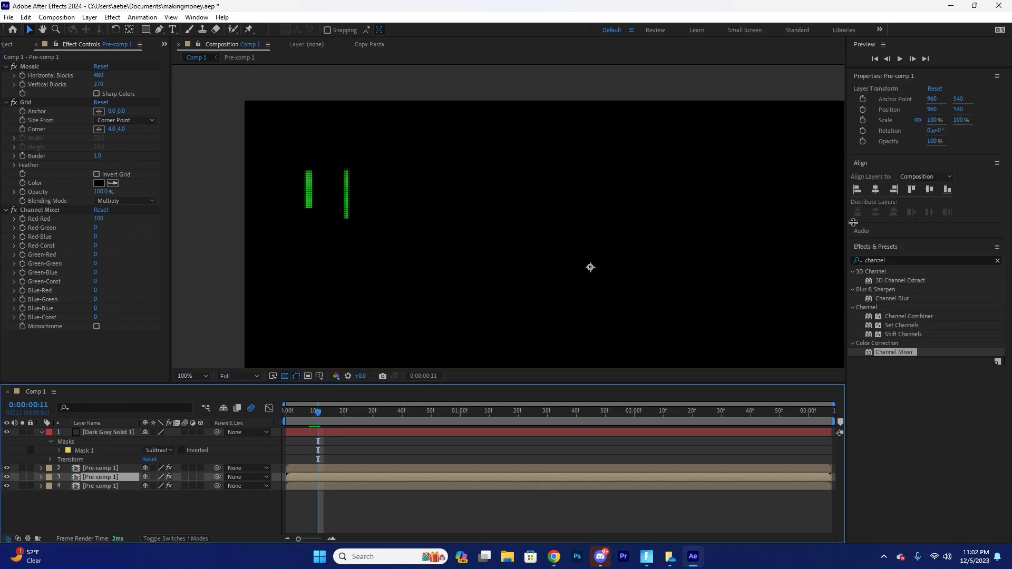
Pass only red, green or blue on each Pre-comp 1 copy and blend all three in Screen mode.
text(hls)
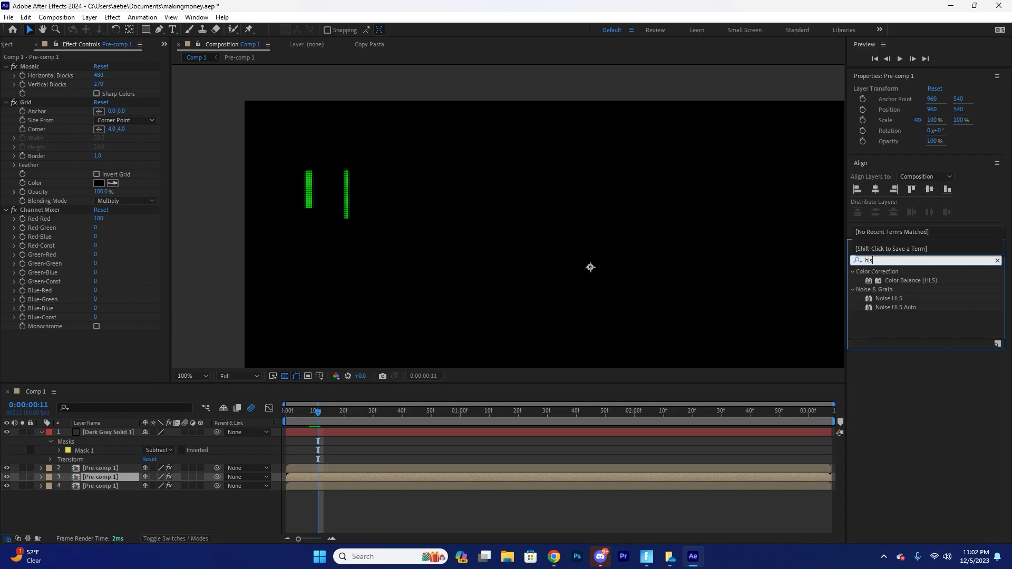
double_click(911, 280)
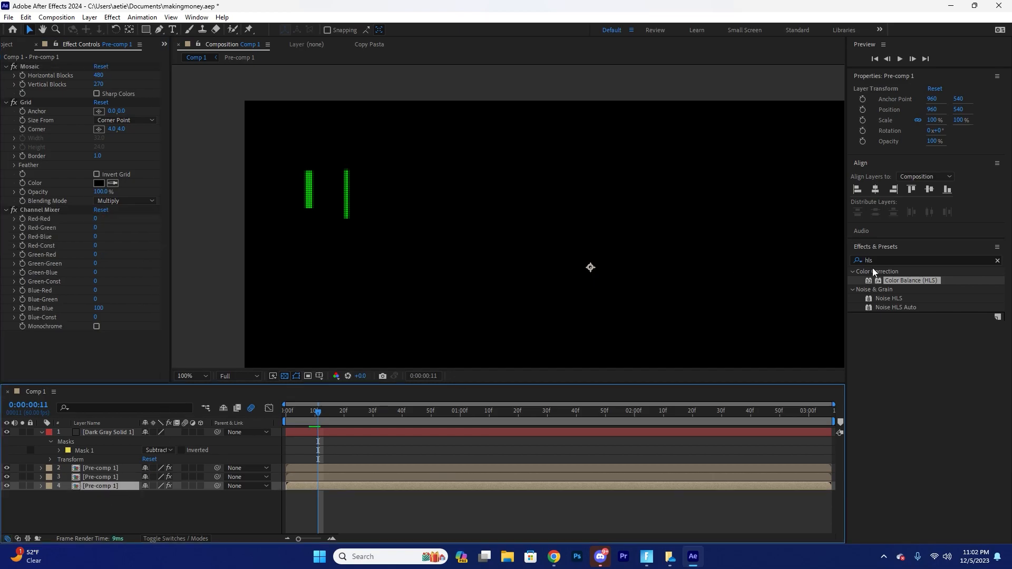
double_click(911, 280)
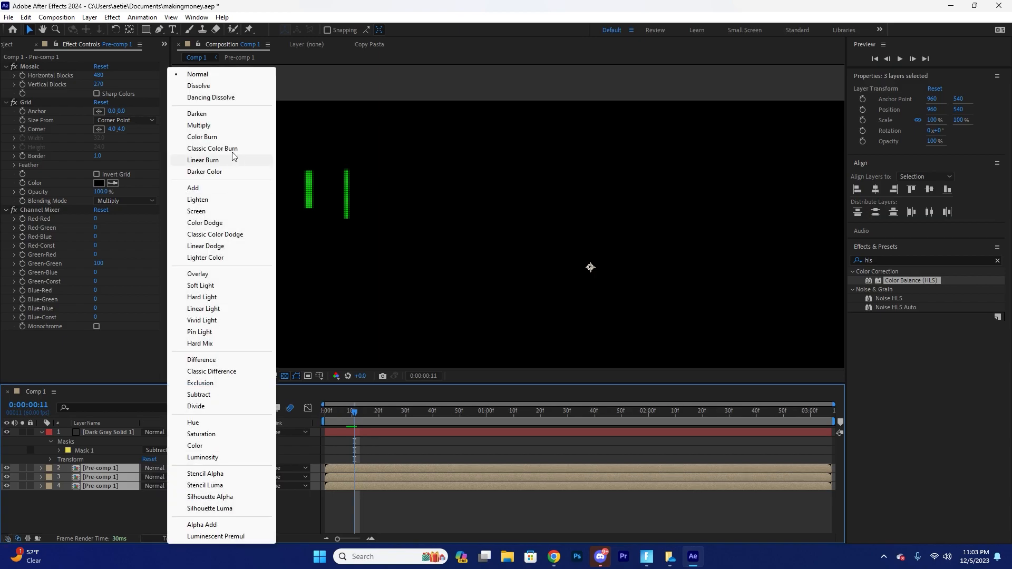
click(196, 211)
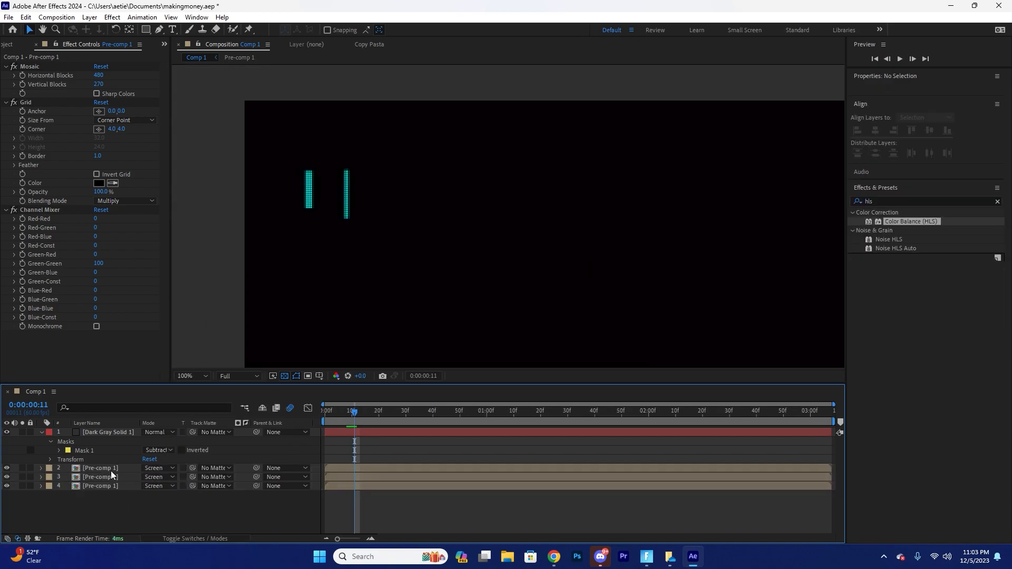
click(100, 468)
text(fast)
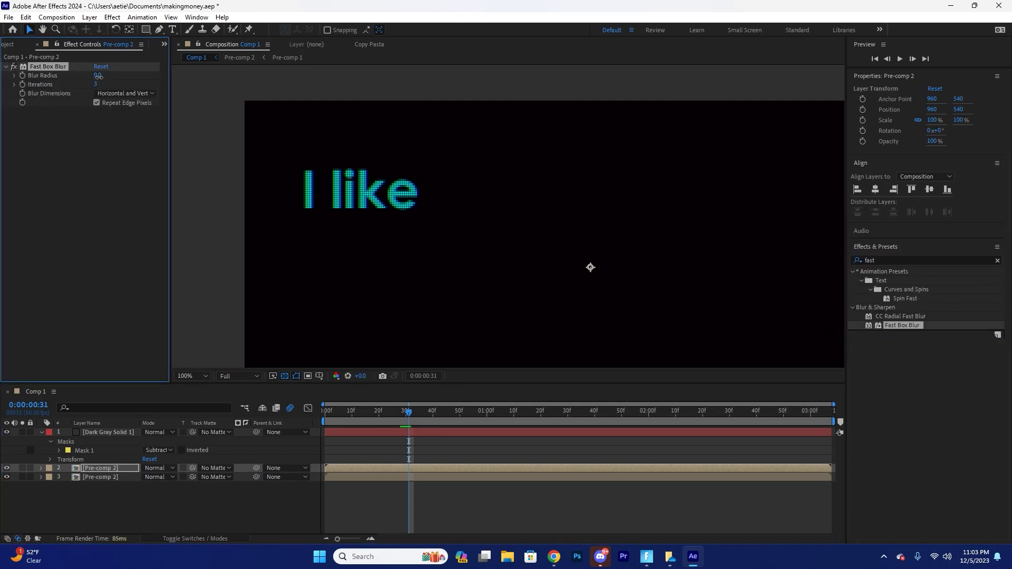
Set the blurred Pre-comp 2 copy's blending mode to Screen for a glow.
click(157, 468)
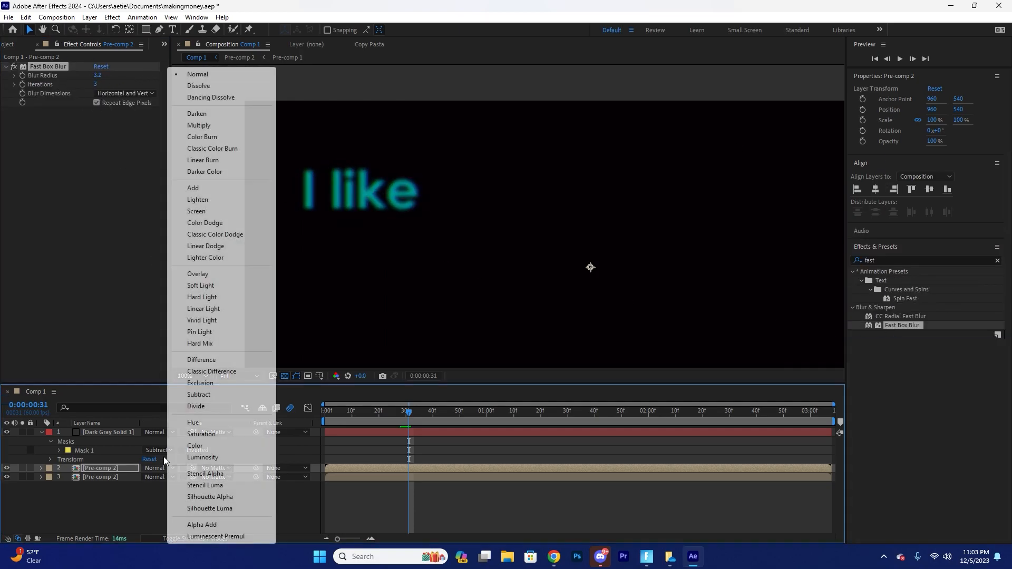
click(197, 211)
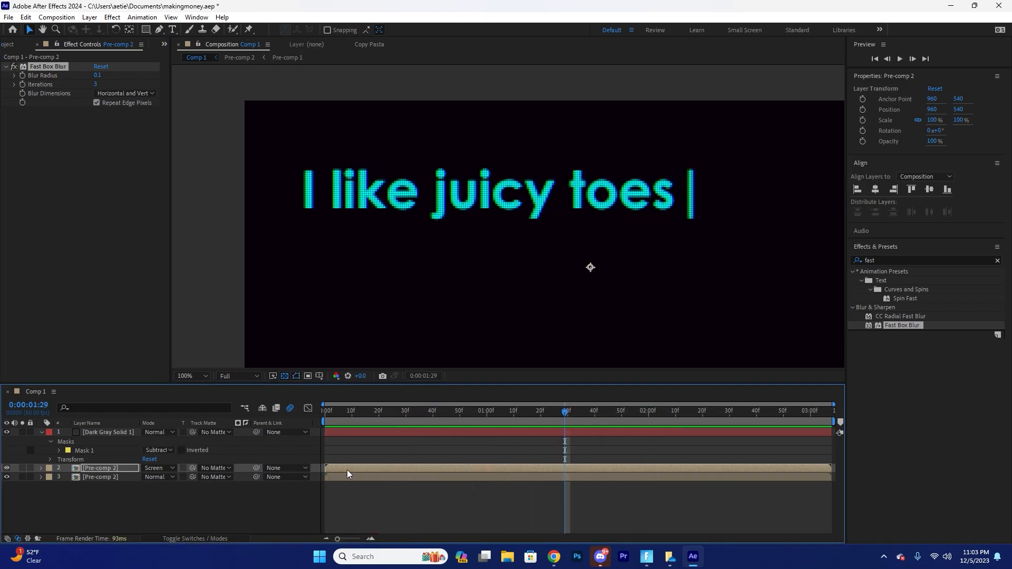
Create a new dark red solid layer.
click(89, 17)
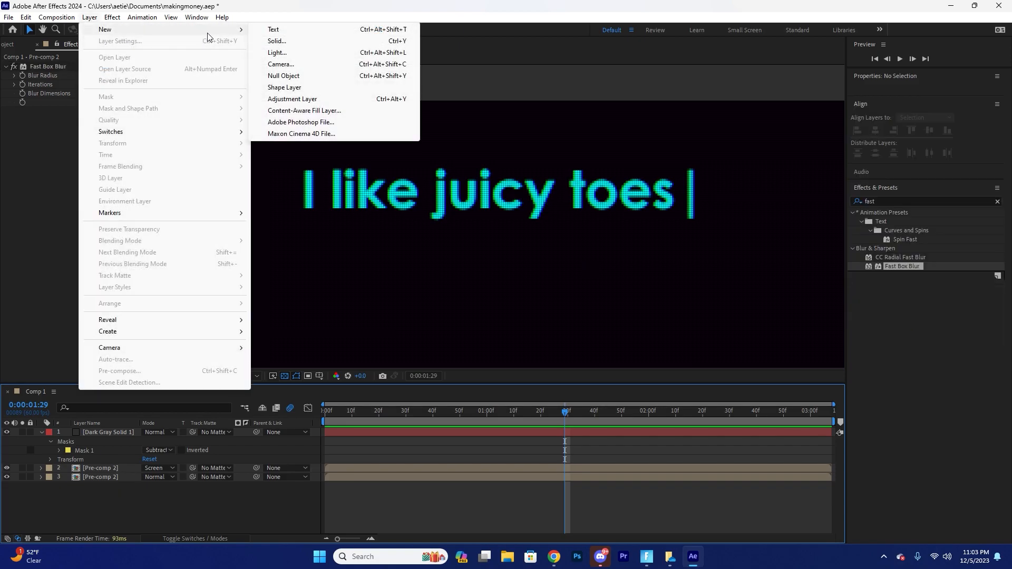
click(277, 40)
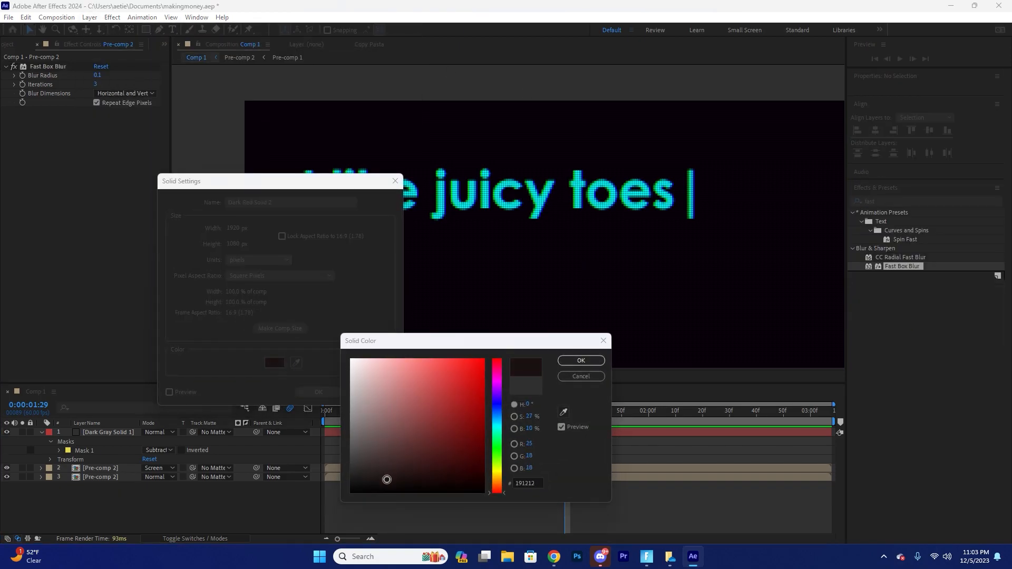
click(580, 360)
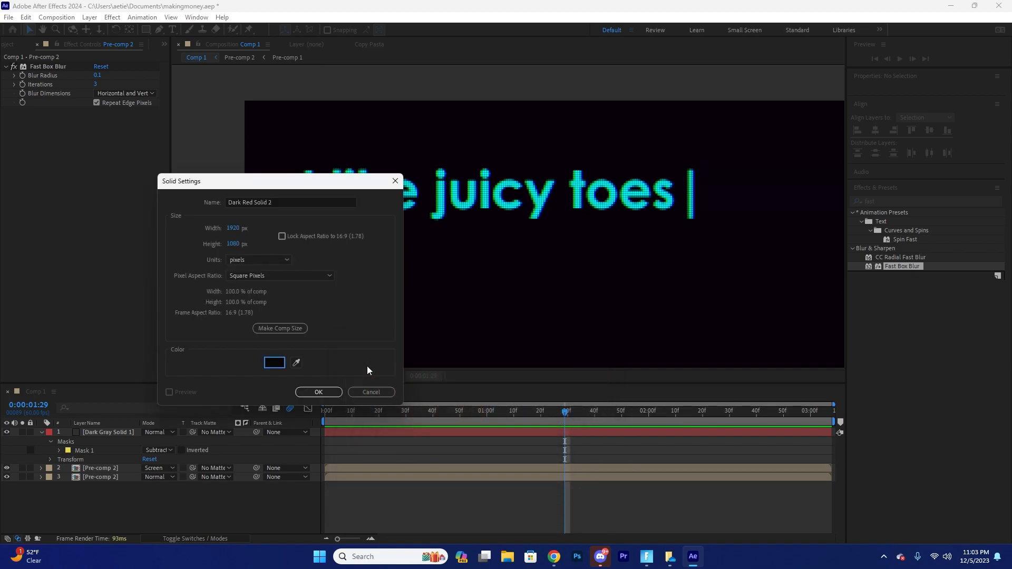
click(318, 391)
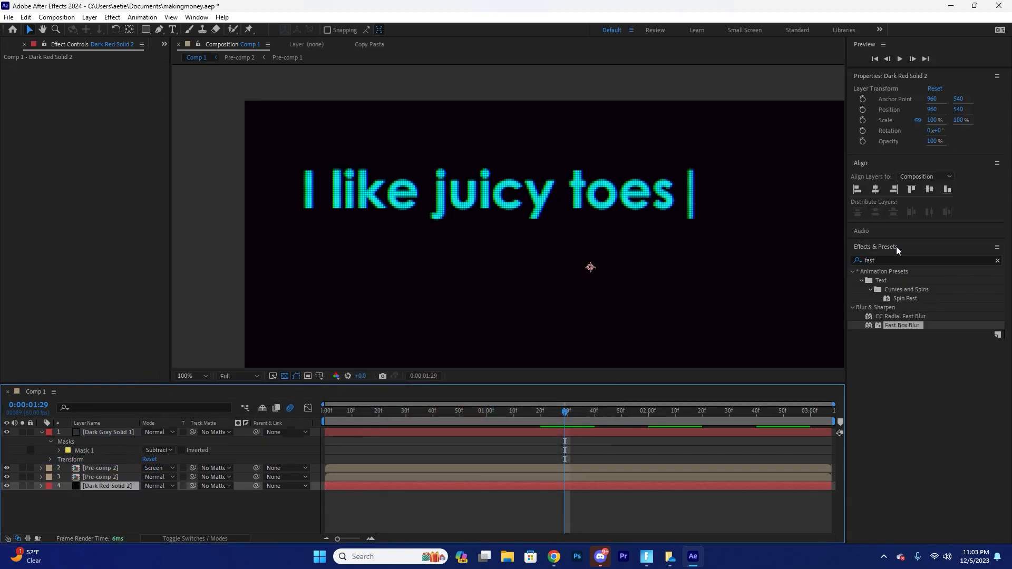
Apply Noise to the solid at 7% and place it beneath the text.
text(noise)
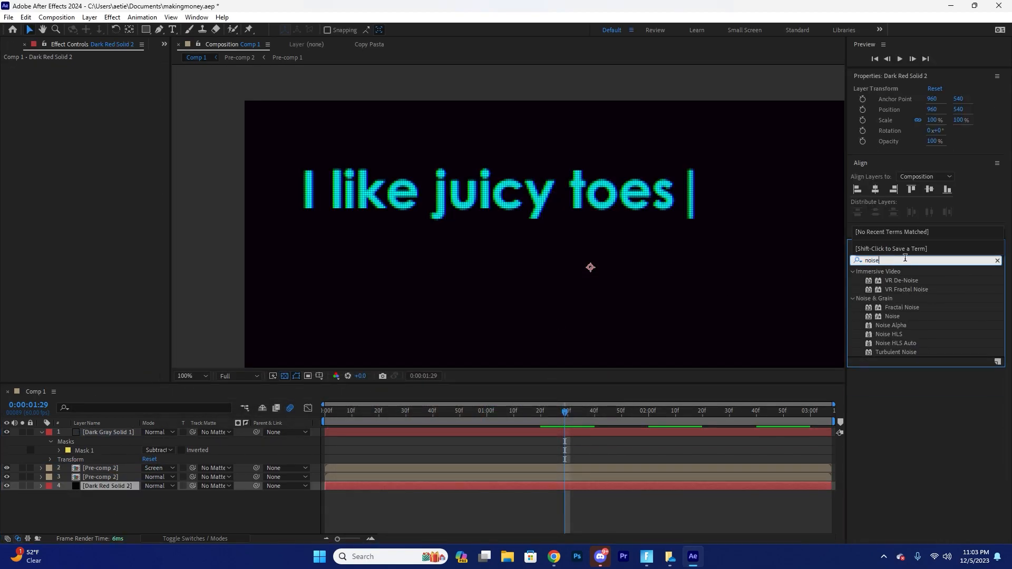
double_click(892, 317)
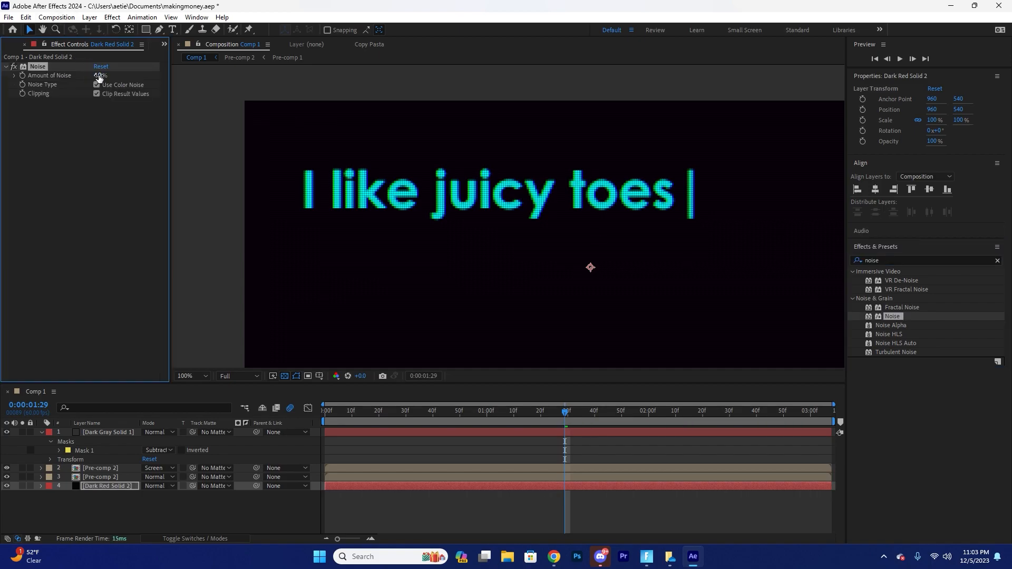
click(100, 76)
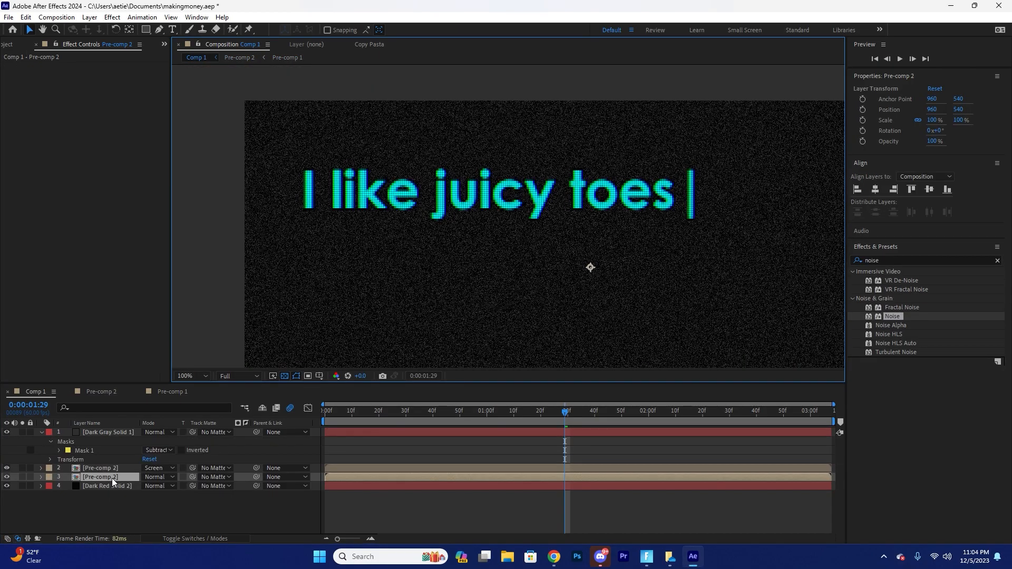
click(106, 486)
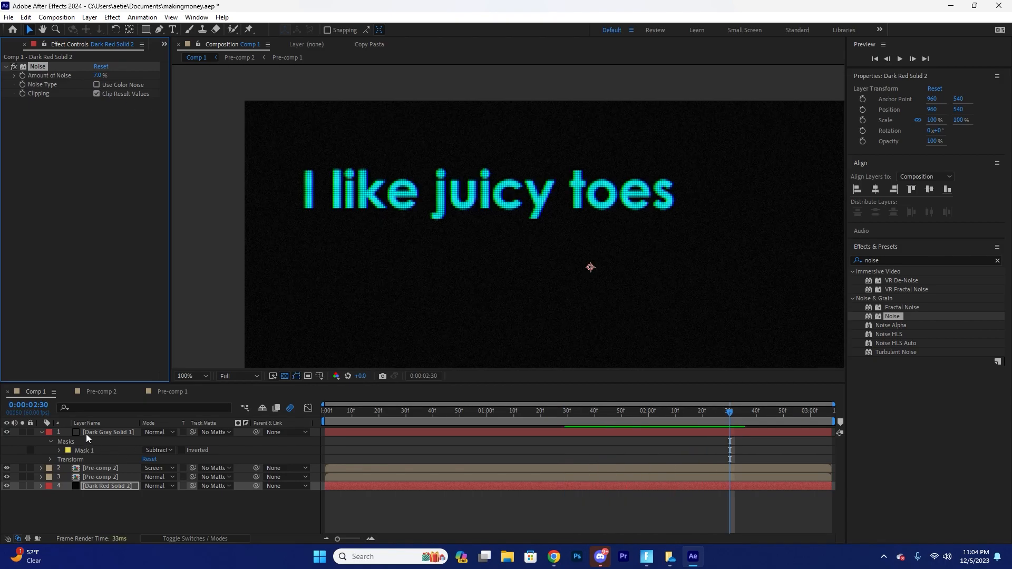
click(108, 431)
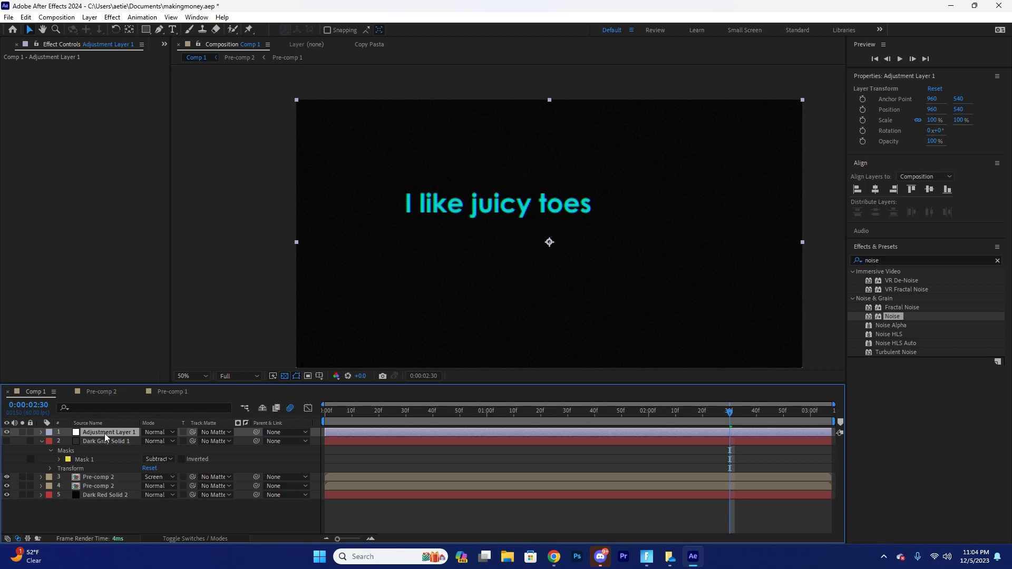
Apply CC Vignette to the adjustment layer.
text(vit)
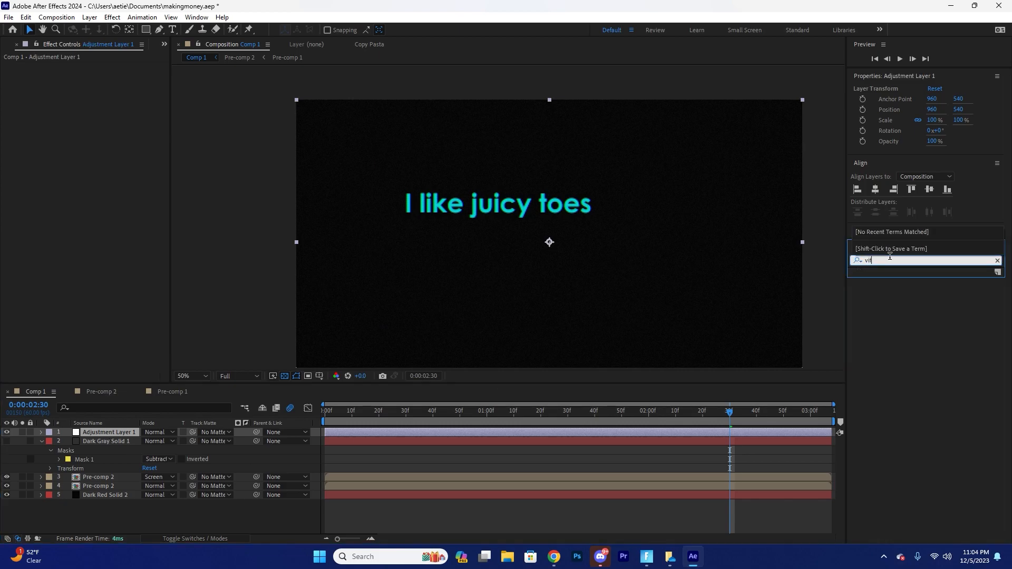
text(vignet)
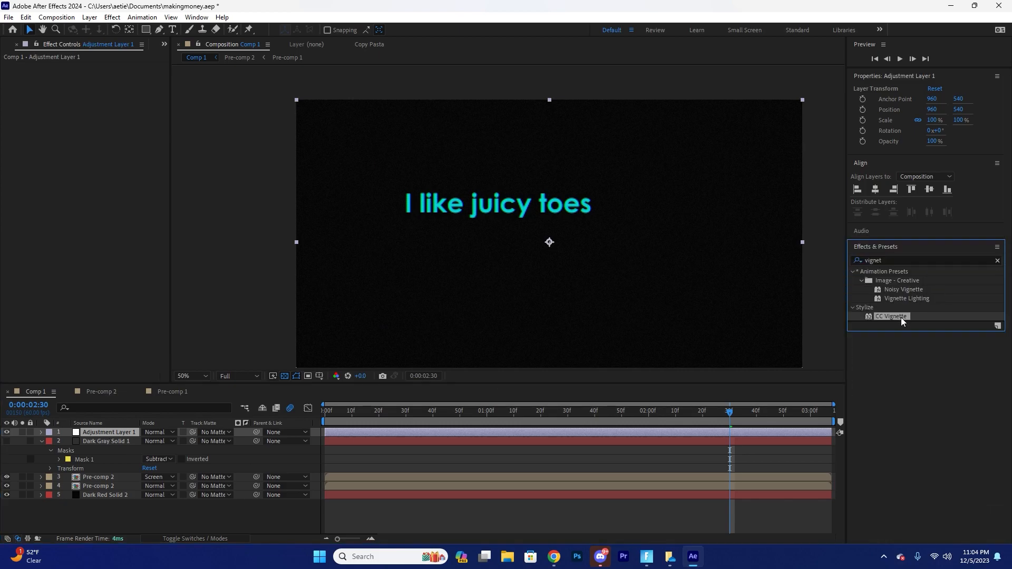
double_click(891, 317)
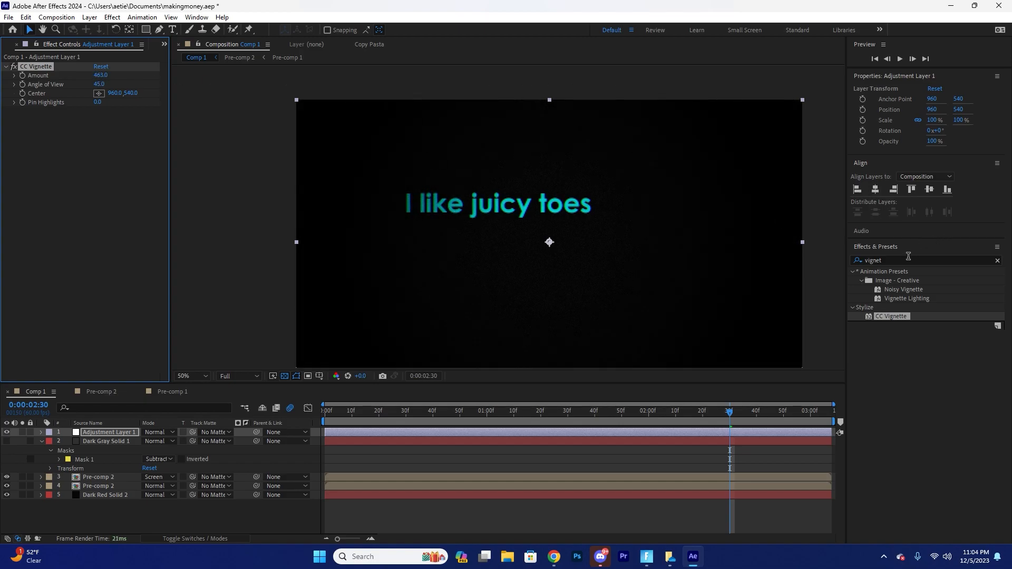
Add CC Lens with a stronger bulge and scale the image up to 136.
text(lens)
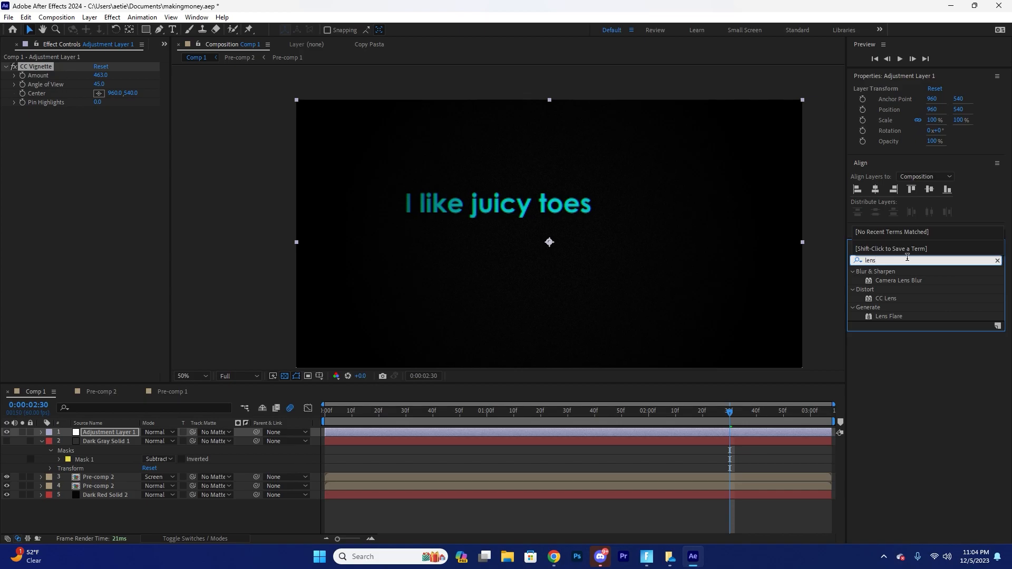
double_click(886, 299)
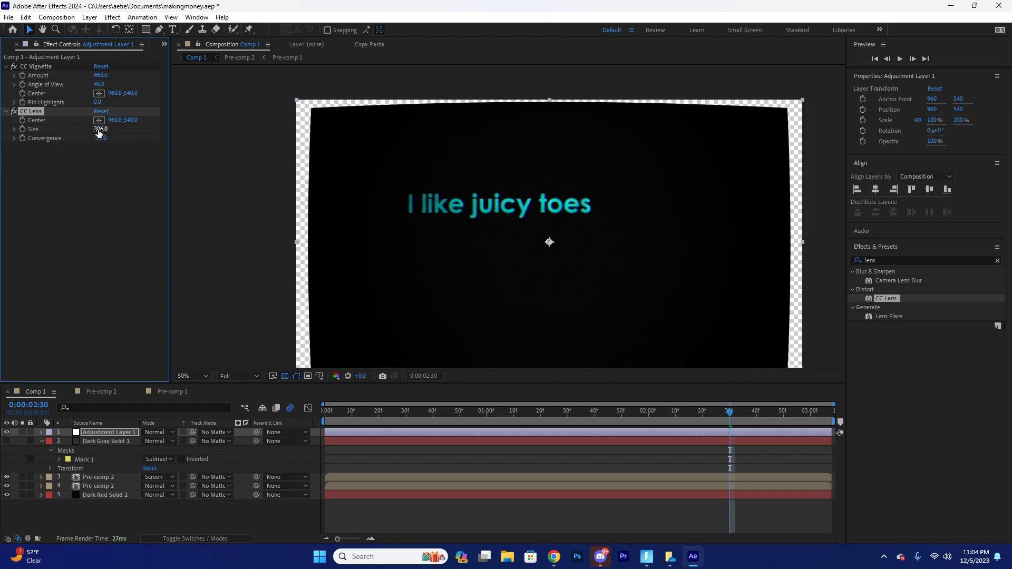
drag(100, 129, 95, 129)
text(transform)
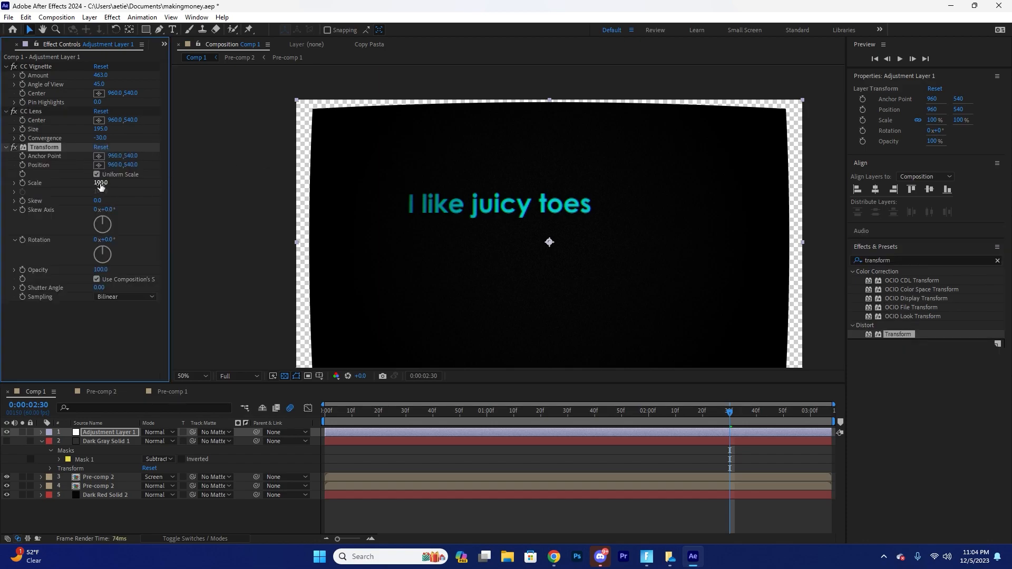
drag(101, 183, 118, 183)
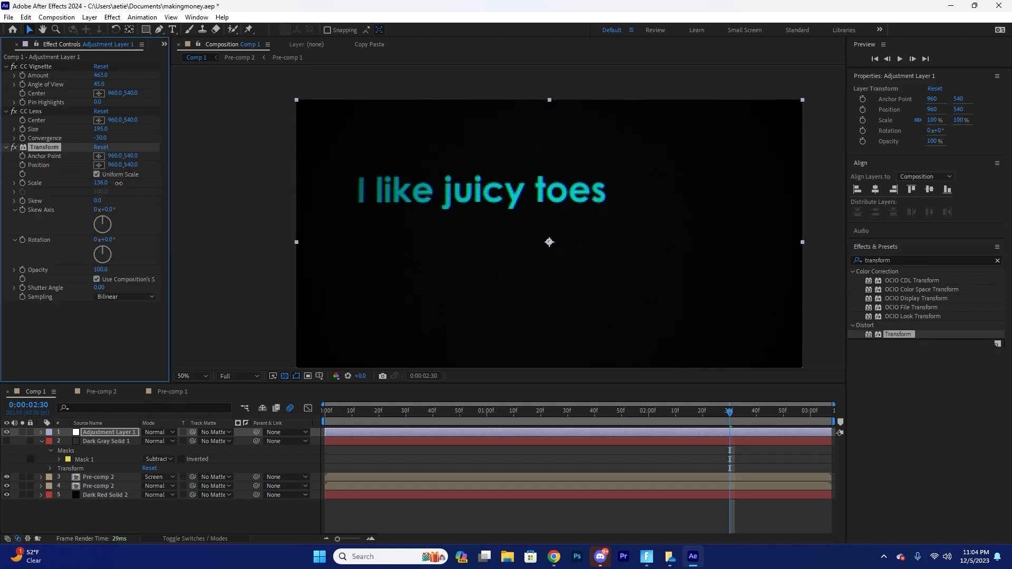